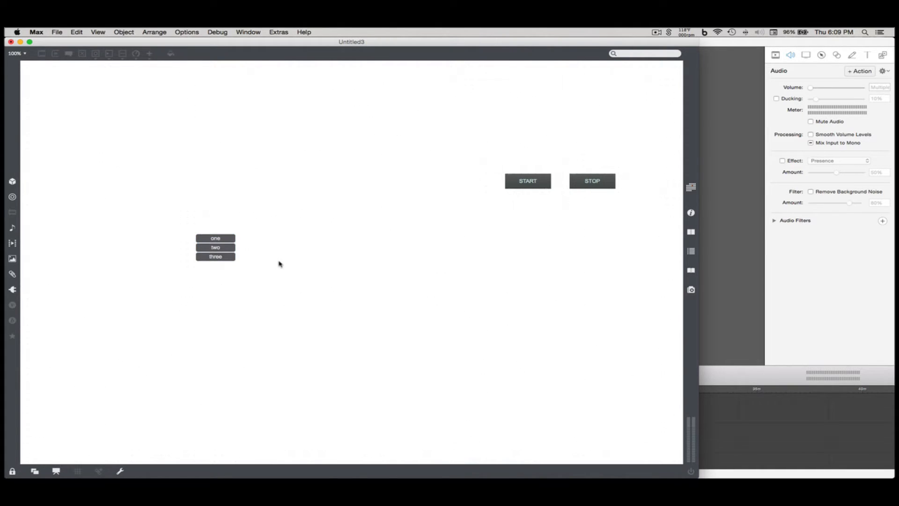
- Try options three and one on the tab group, then unlock the patcher to set it horizontal
click(215, 257)
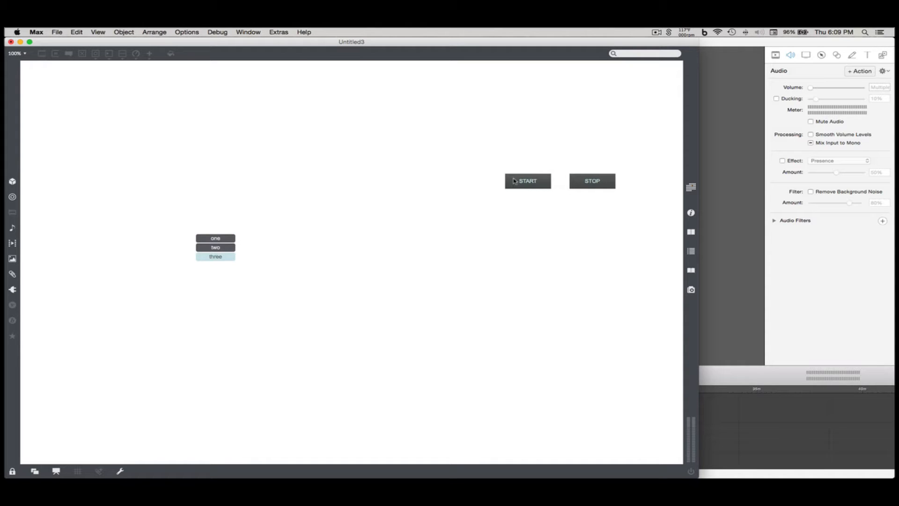
mouse_move(487, 190)
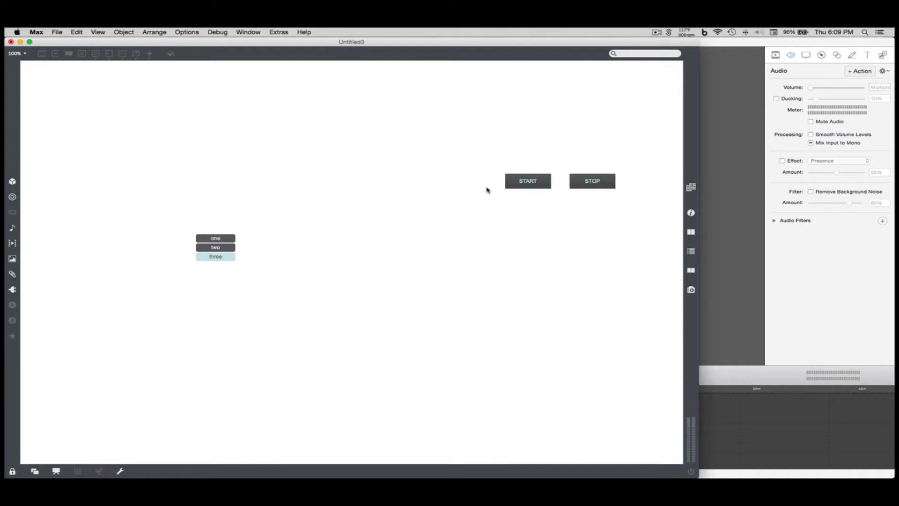
click(216, 238)
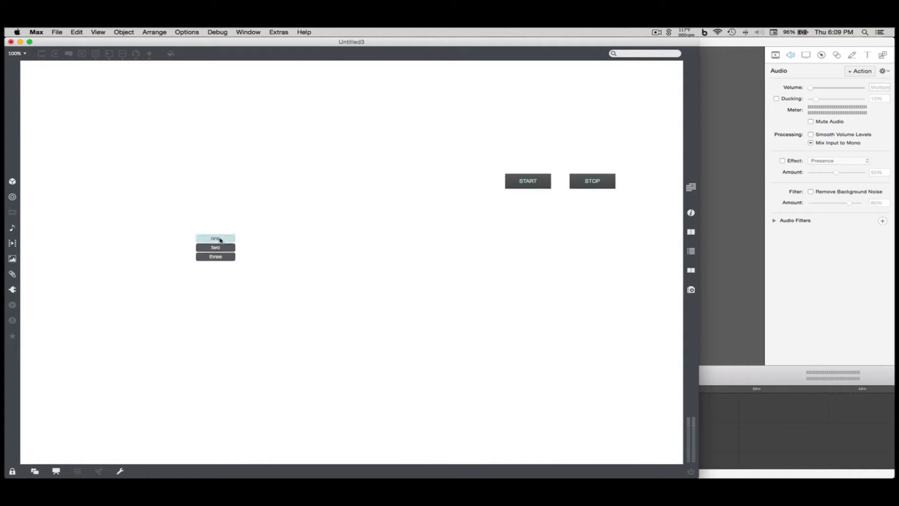
mouse_move(297, 256)
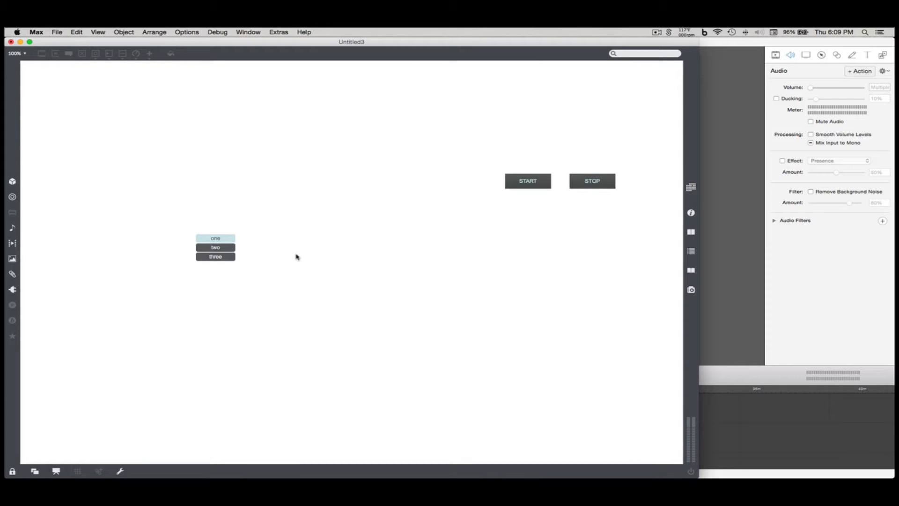
click(12, 471)
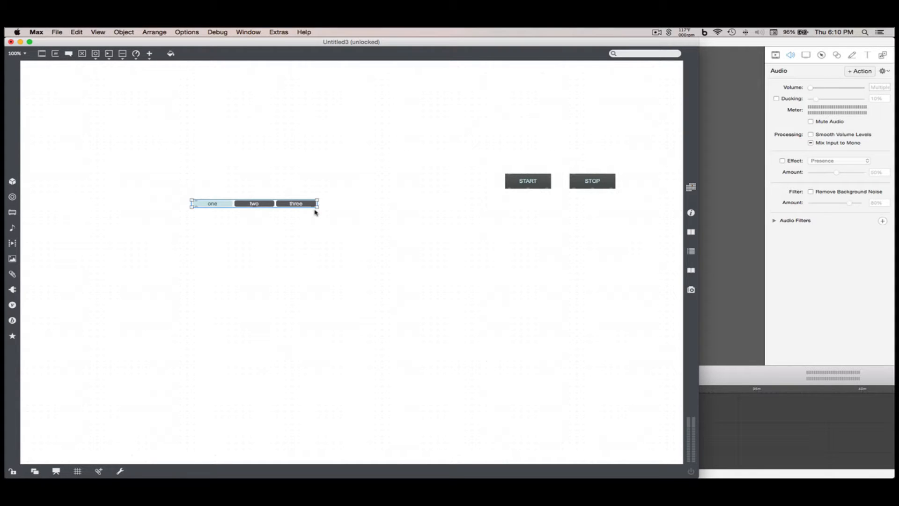
- Delete the one-two-three tab and create textbuttons labelled Activity A and Activity B
key(Delete)
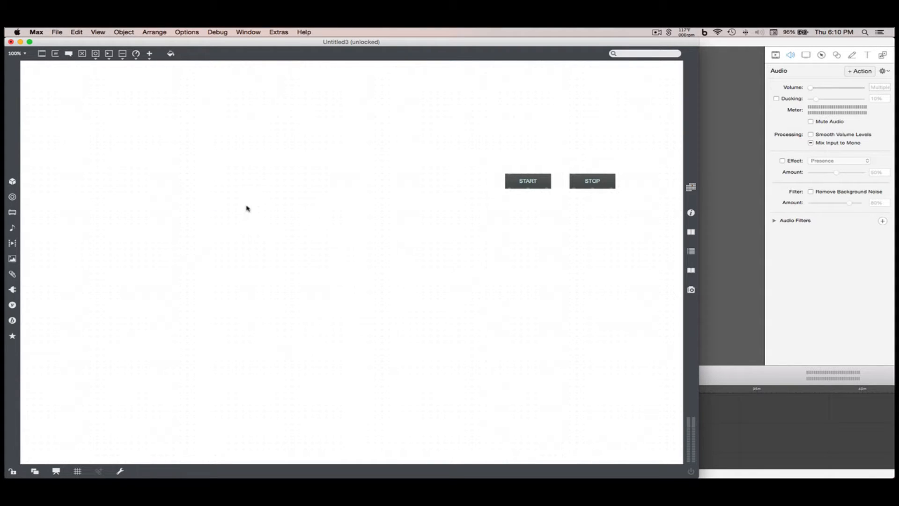
click(246, 209)
text(te)
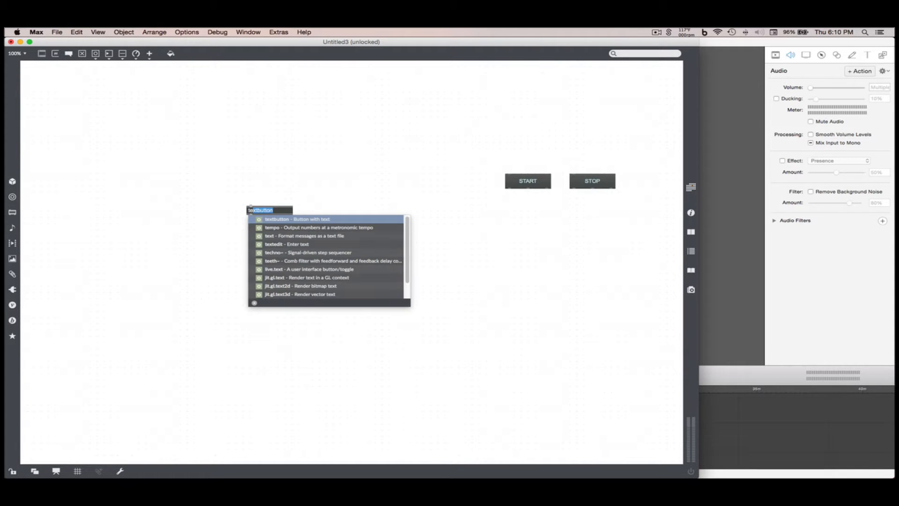
click(297, 219)
text(Activity B)
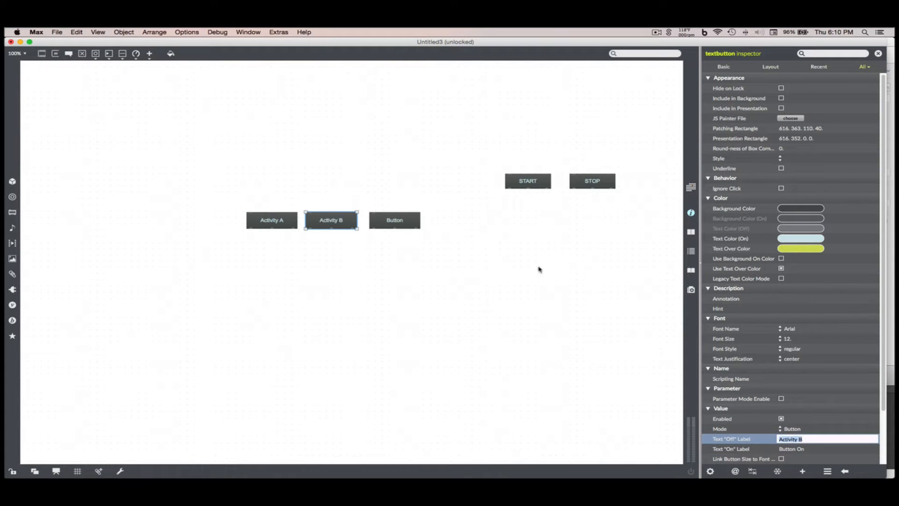
click(394, 220)
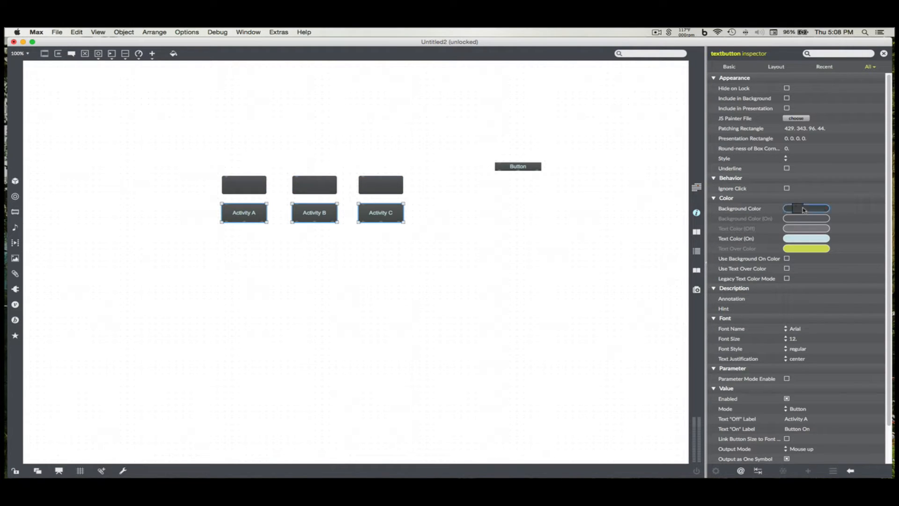
- Give the Activity buttons a pale grey background colour in the Inspector
click(806, 208)
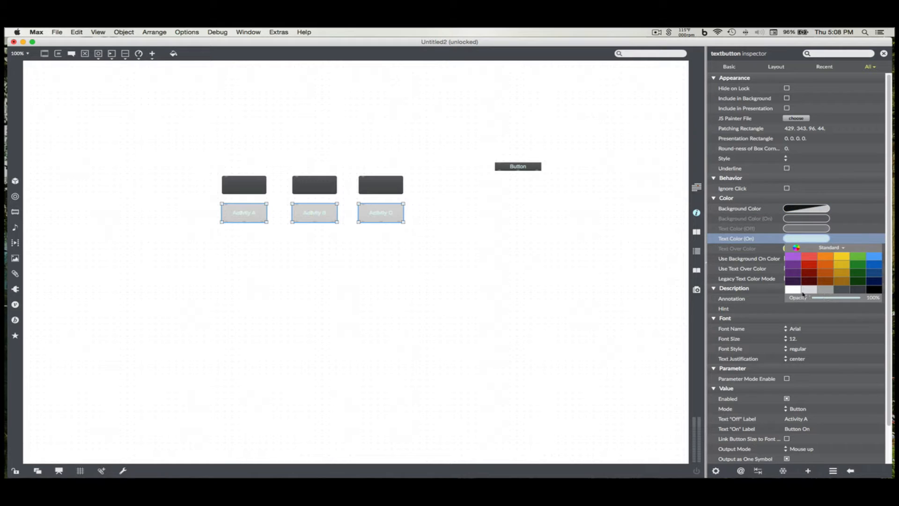
click(185, 187)
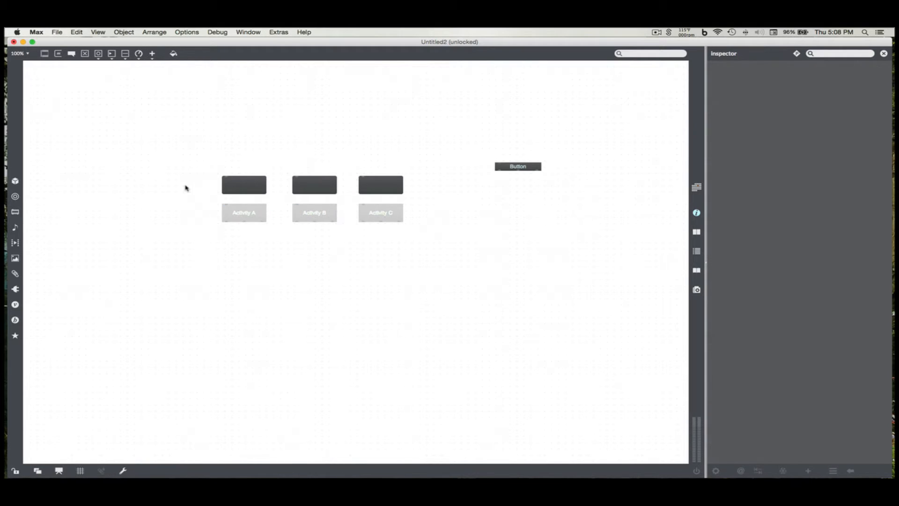
mouse_move(274, 102)
text(bordercolor 1)
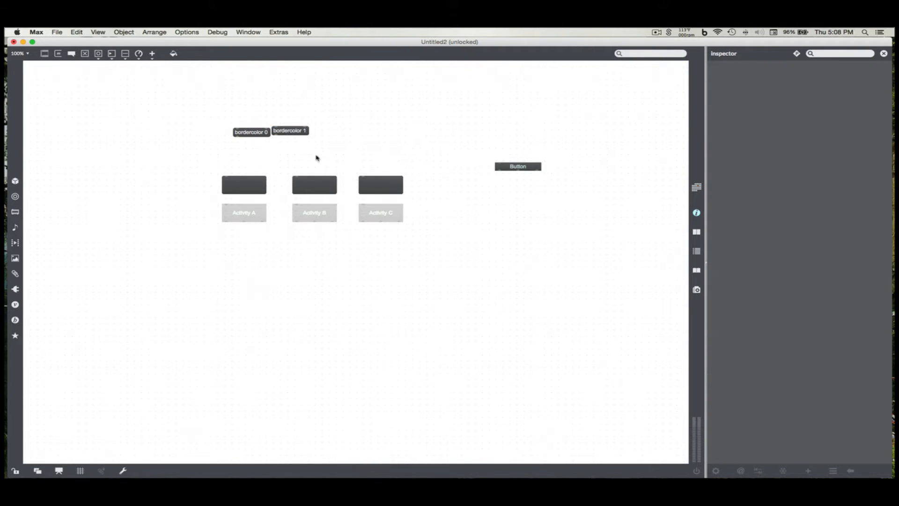
- Create the shadow messages, adjust the panels' border colour, and delete the extra shadow 5 message
text(shadow)
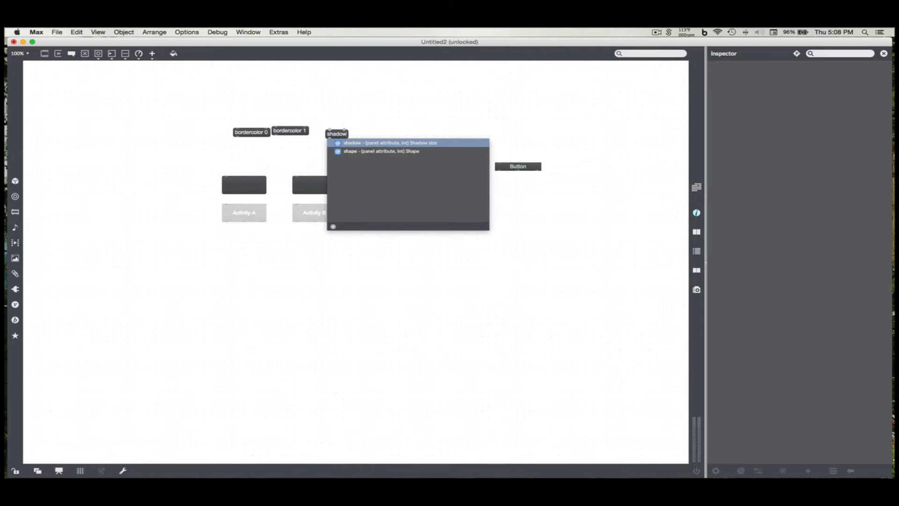
click(390, 143)
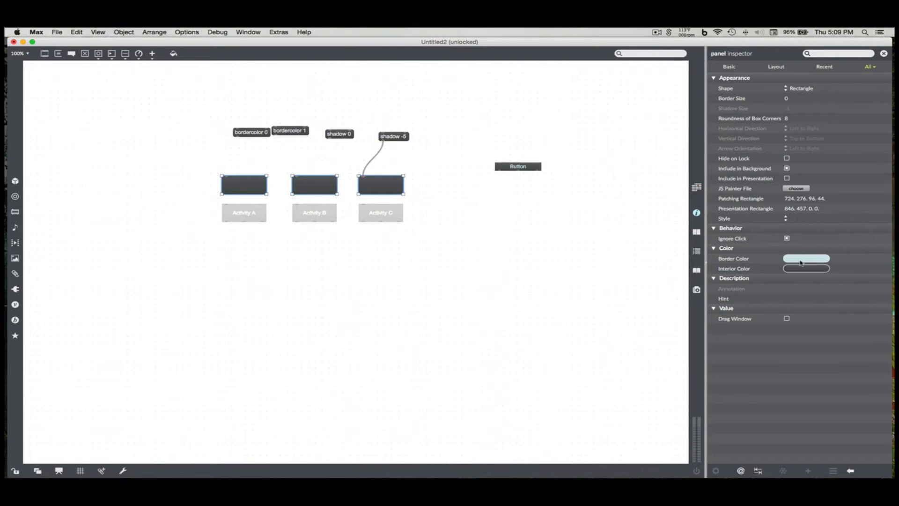
click(806, 269)
text(shadow 5)
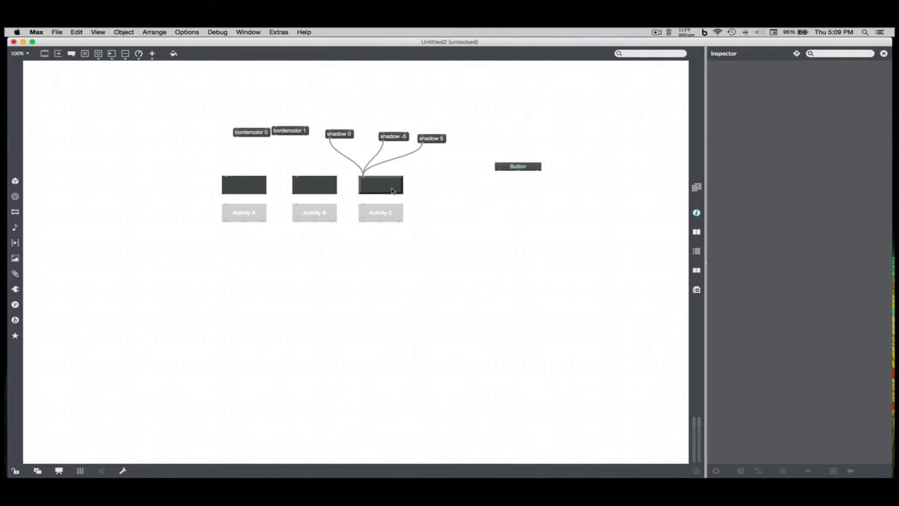
click(431, 138)
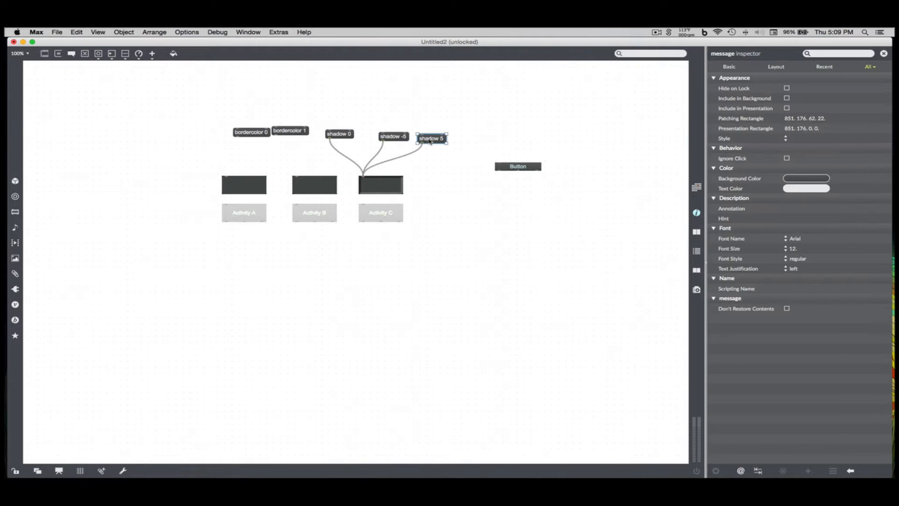
key(Delete)
text(p)
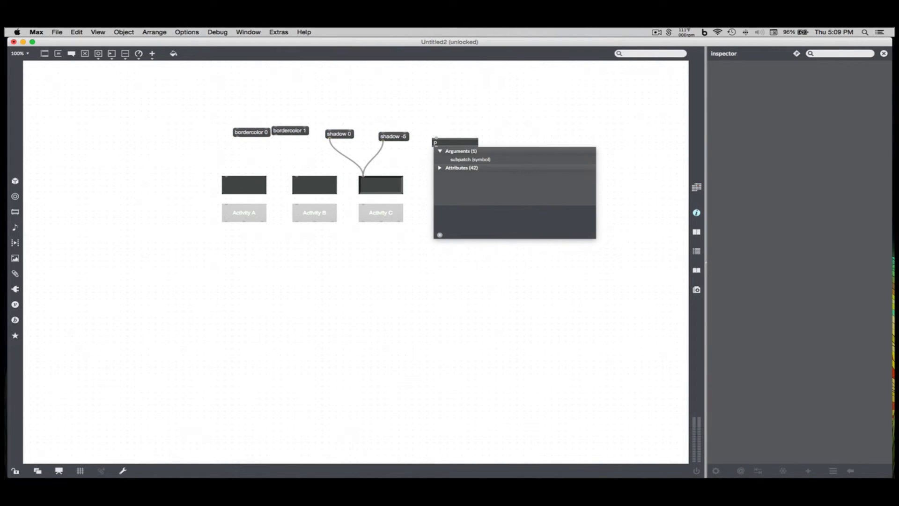
- Create the p ButtonCommands subpatch object
text(ButtonCommands)
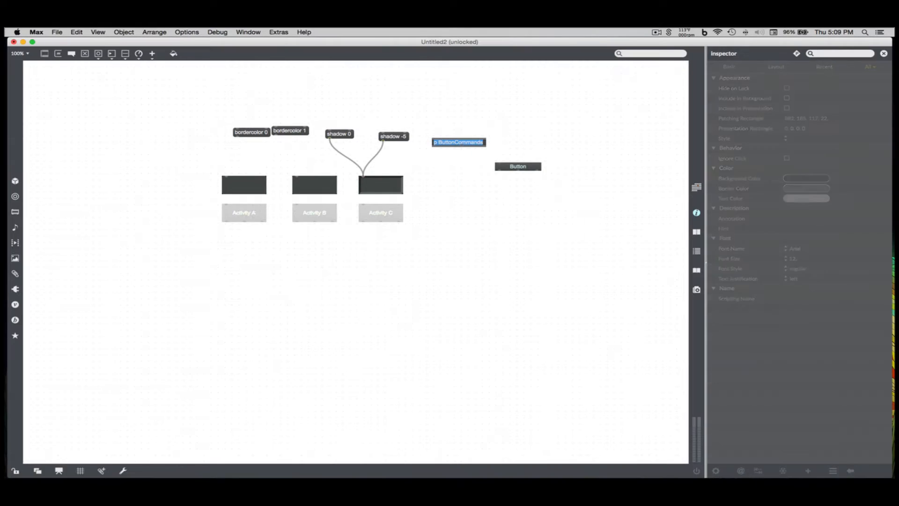
click(458, 142)
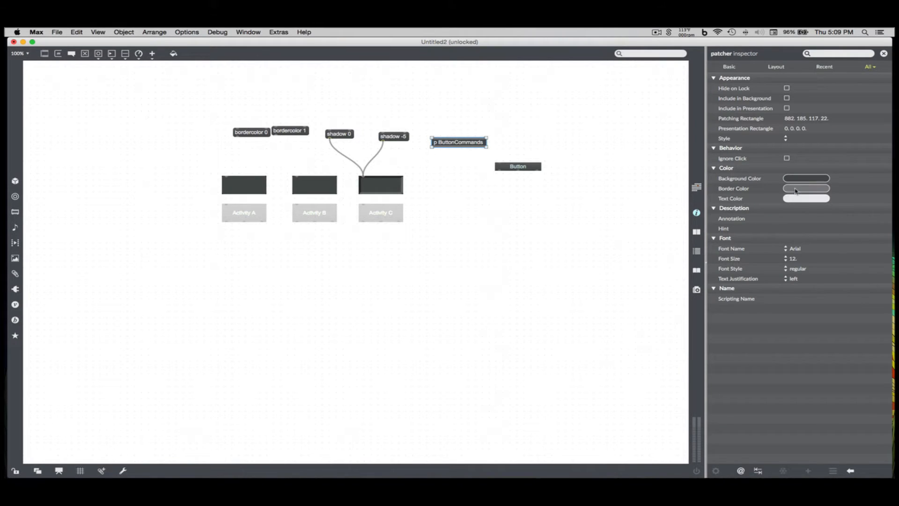
- Set its border colour to red from the Standard swatch set
click(805, 189)
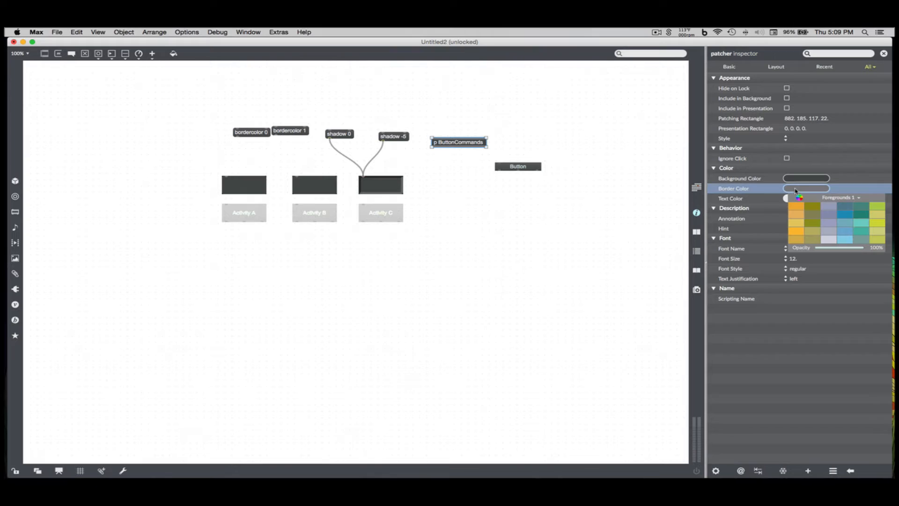
click(841, 197)
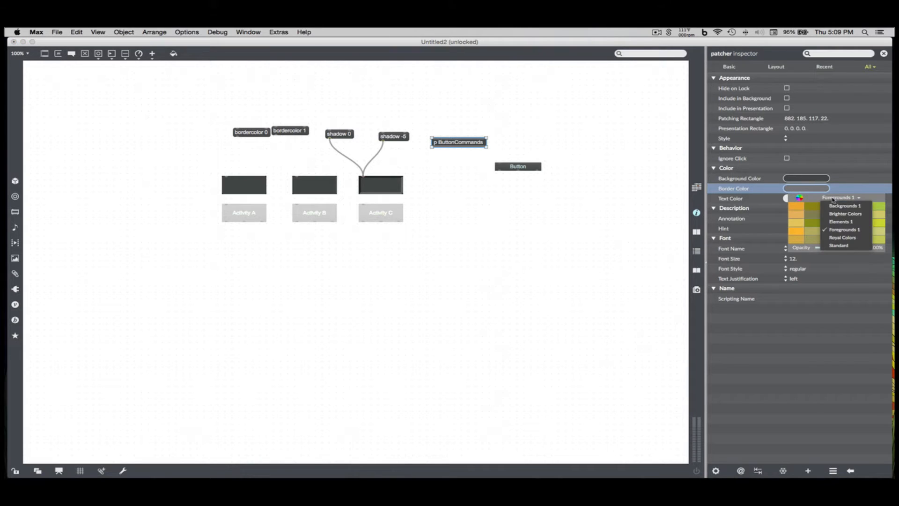
click(839, 245)
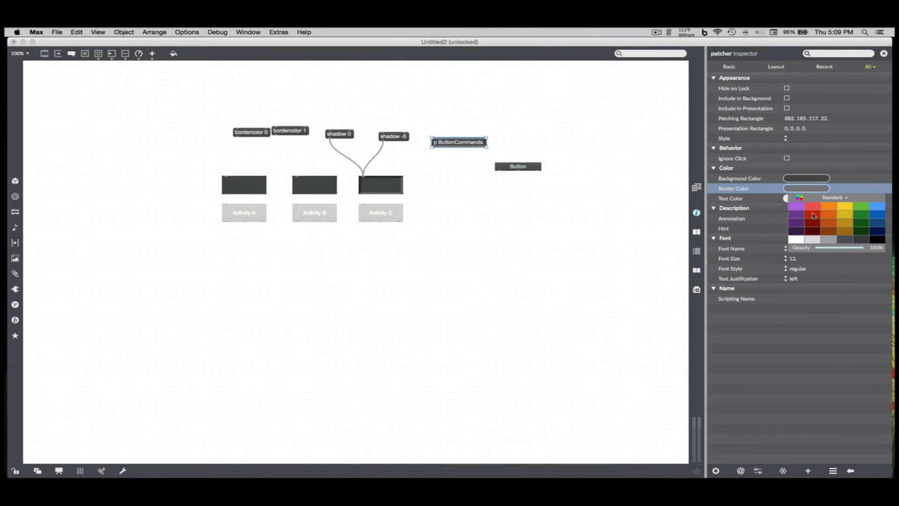
click(812, 215)
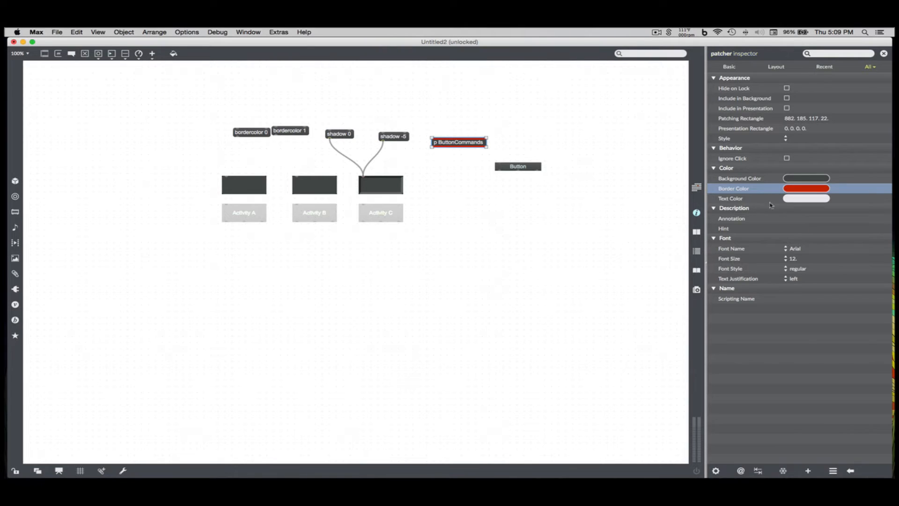
click(805, 197)
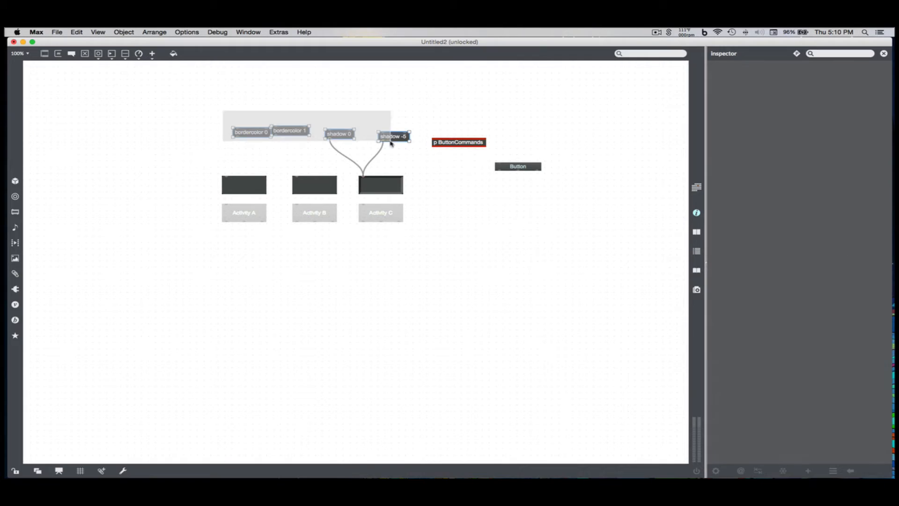
- Open the ButtonCommands subpatch to move the border and shadow messages inside
double_click(458, 141)
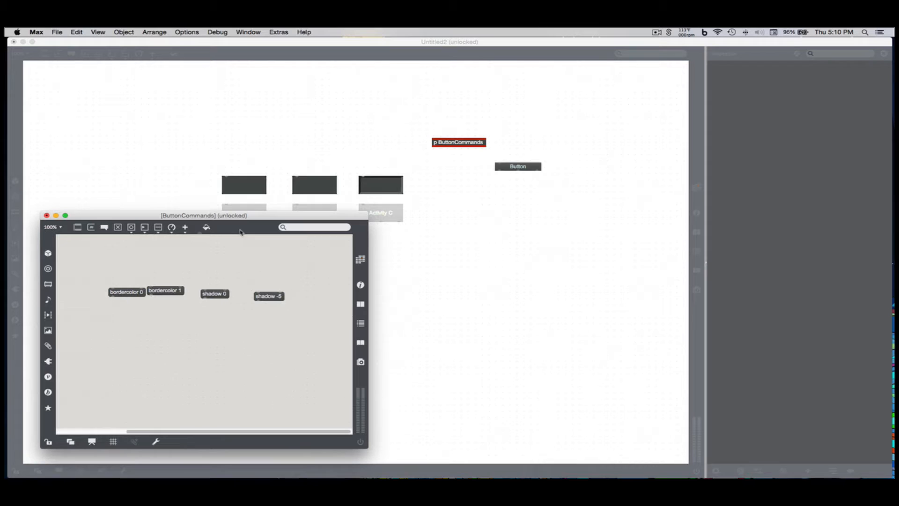
mouse_move(344, 179)
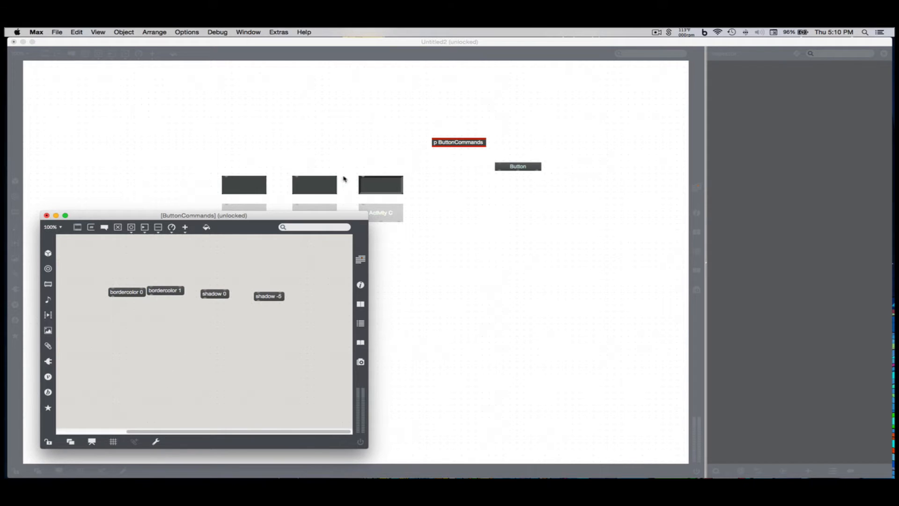
mouse_move(465, 146)
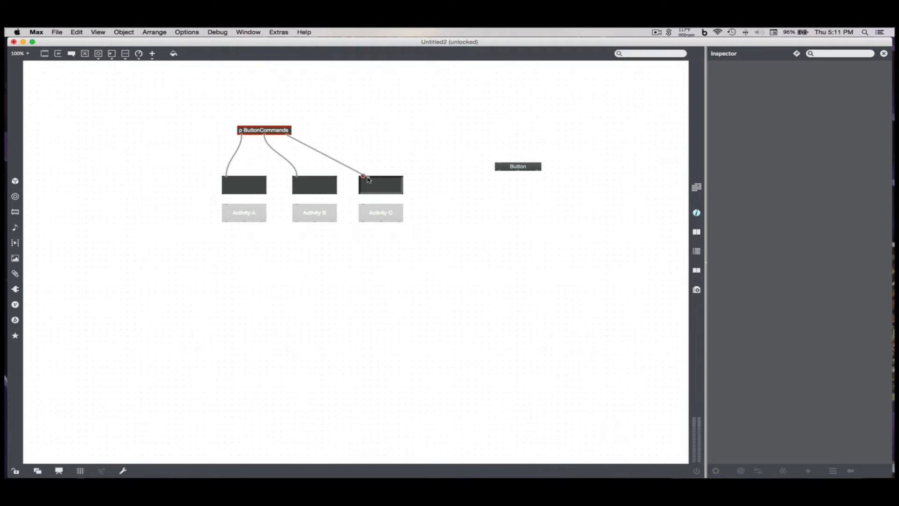
double_click(263, 130)
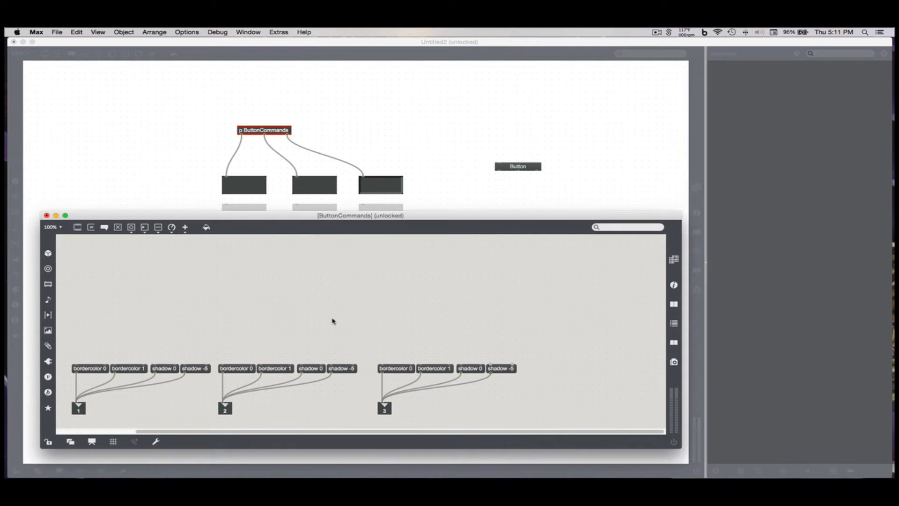
mouse_move(166, 376)
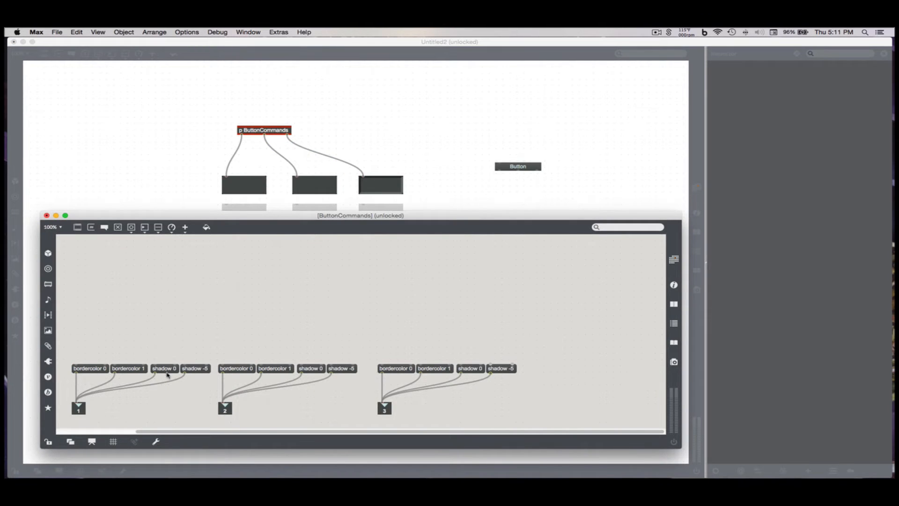
mouse_move(255, 215)
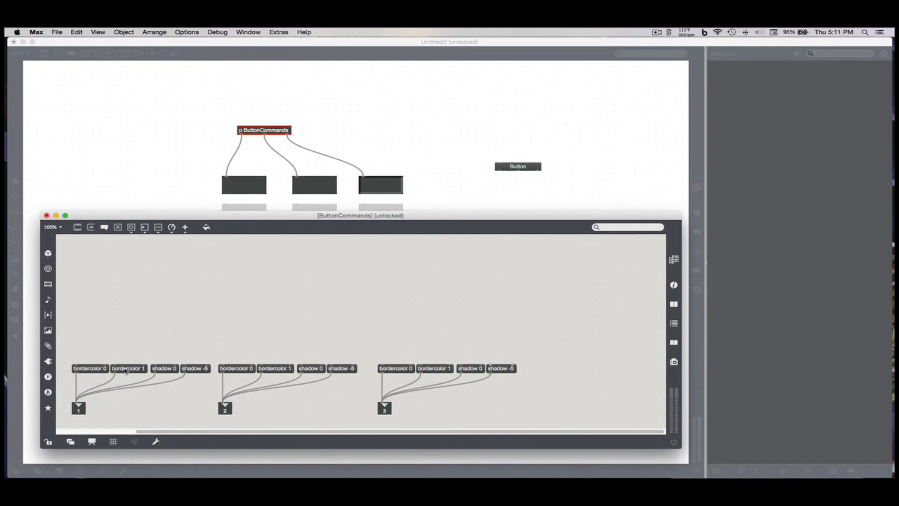
click(47, 215)
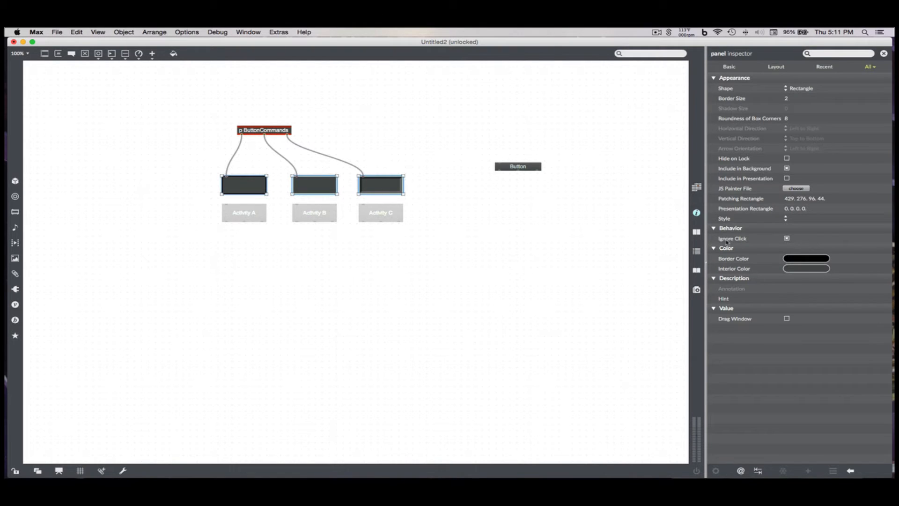
double_click(264, 129)
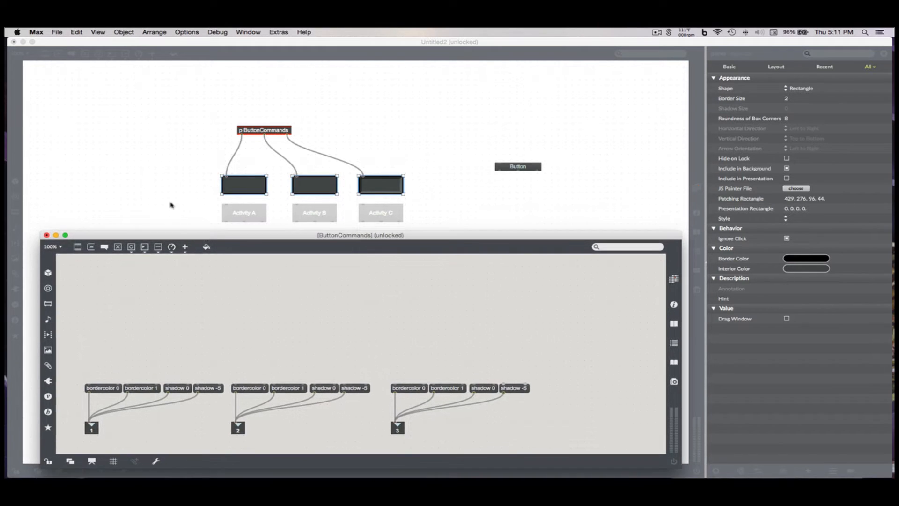
- Bring the main patch window back to the front
click(47, 234)
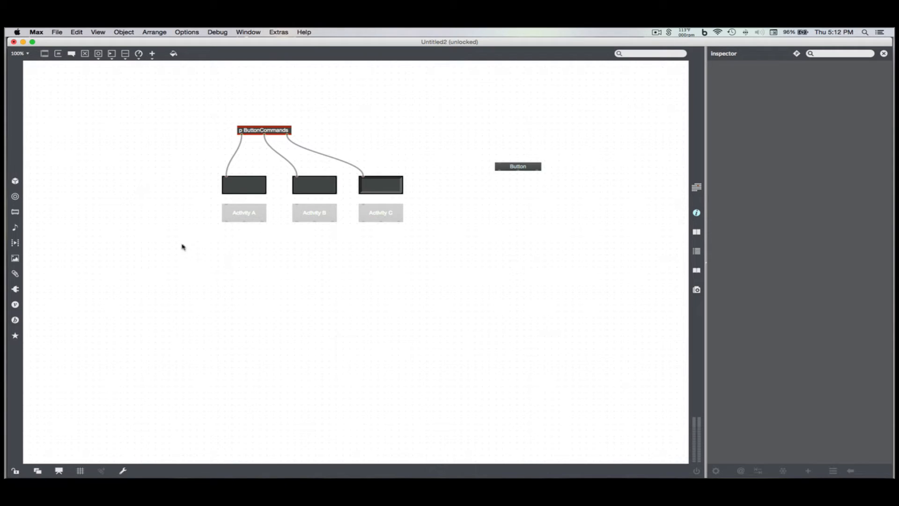
mouse_move(229, 165)
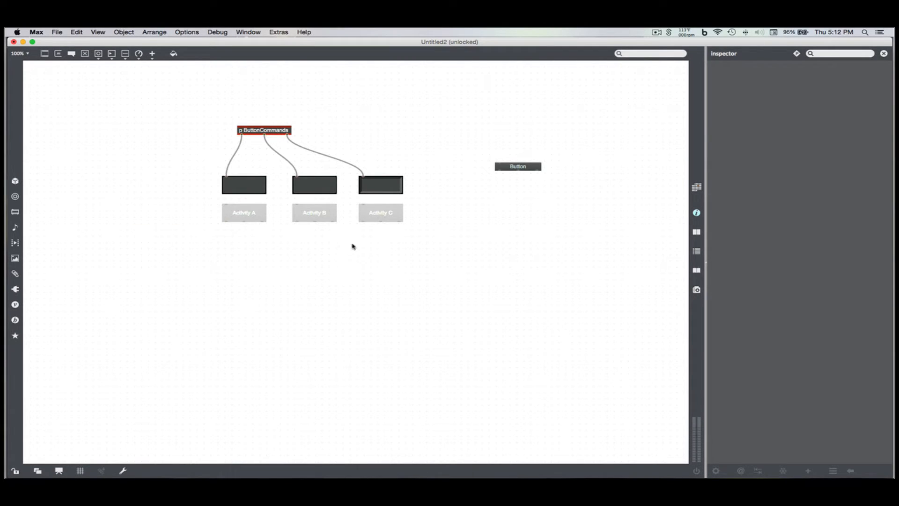
mouse_move(281, 262)
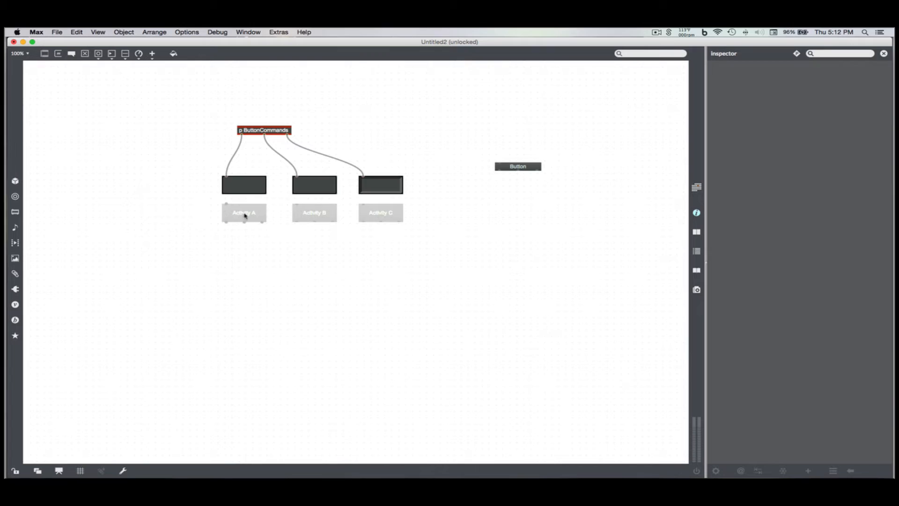
mouse_move(222, 234)
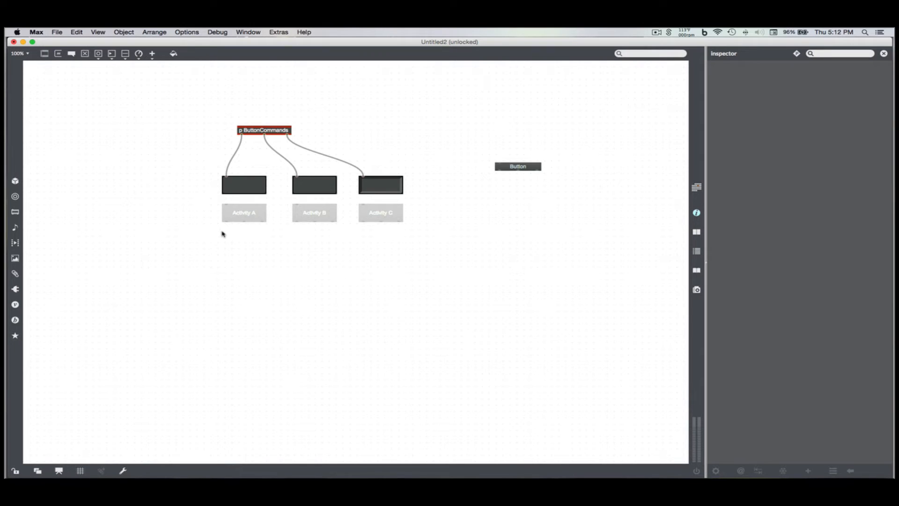
mouse_move(376, 229)
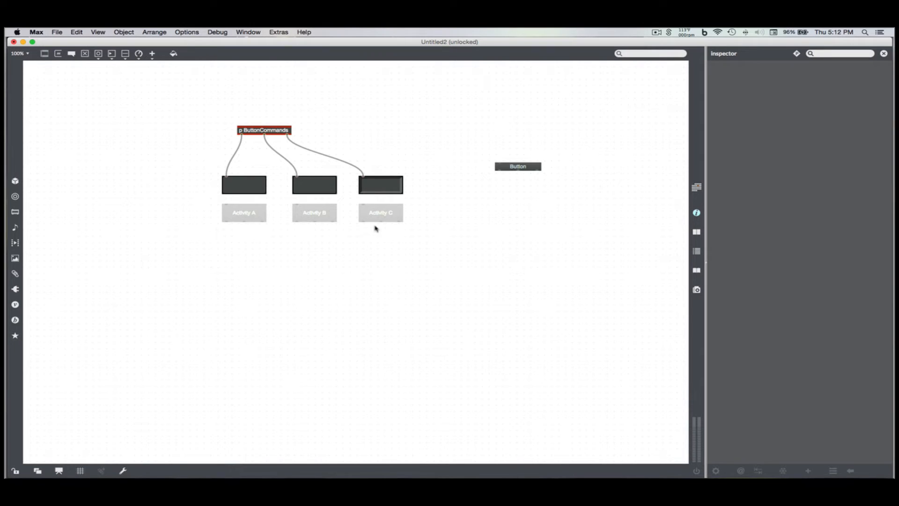
mouse_move(380, 222)
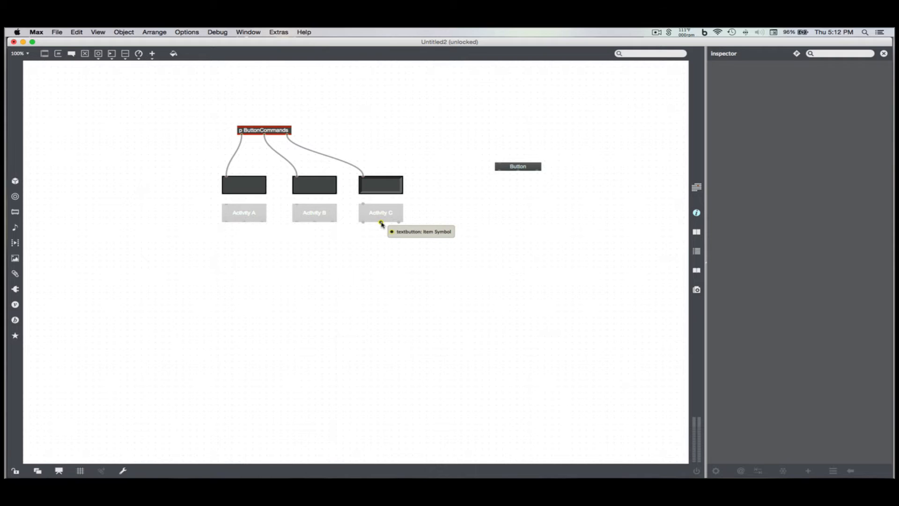
mouse_move(227, 223)
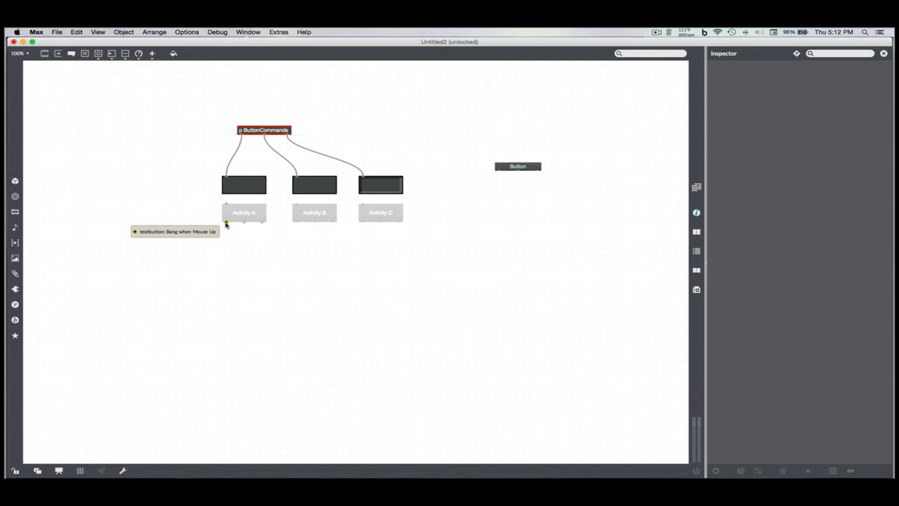
mouse_move(241, 265)
text(s ActivityButtonOutlet1)
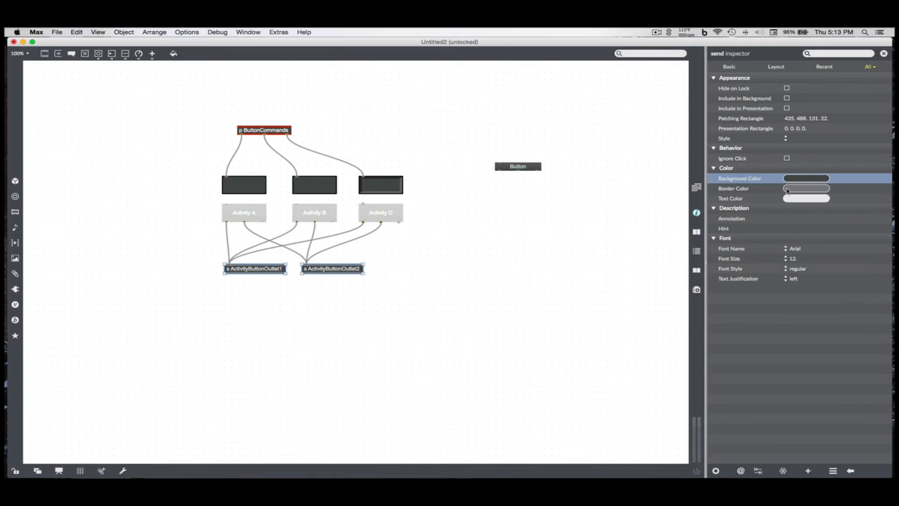
- Give the ActivityButtonOutlet1 and ActivityButtonOutlet2 send objects a coloured border
click(806, 199)
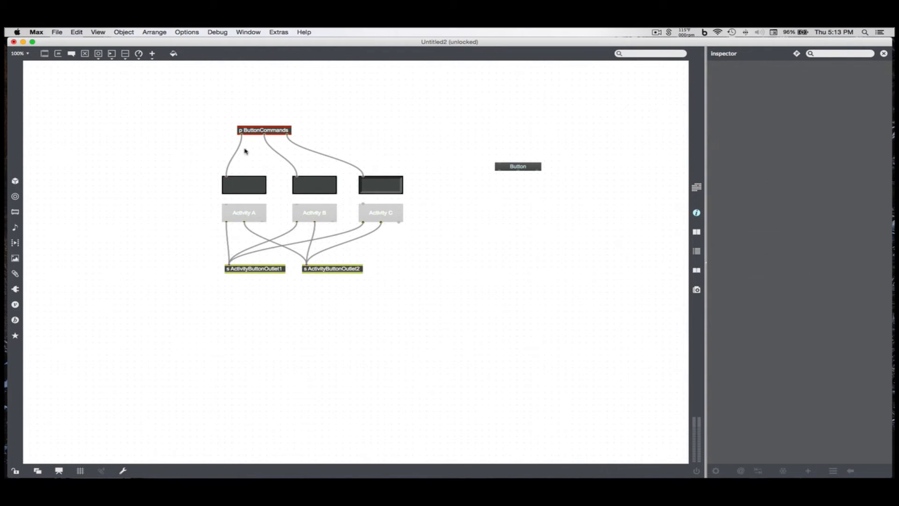
- Inside ButtonCommands, give the ActivityButtonOutlet1 and 2 receive objects a coloured border
double_click(263, 130)
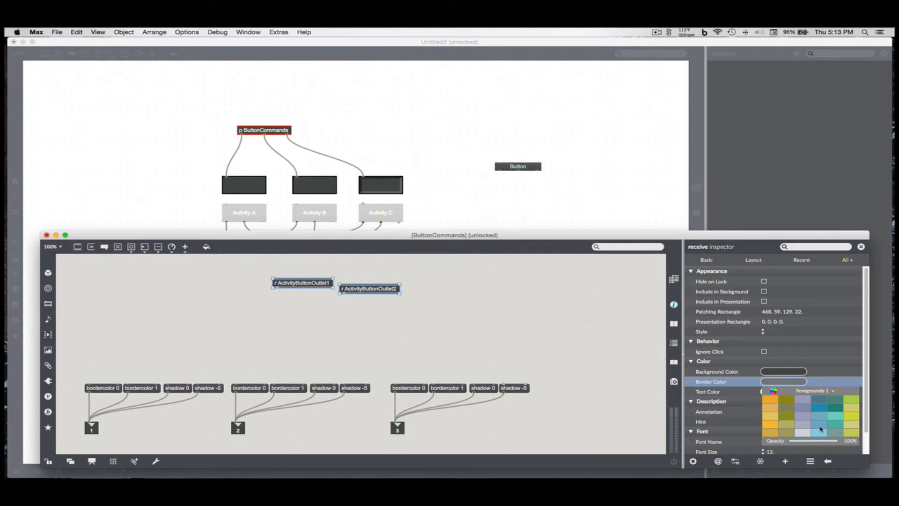
click(708, 391)
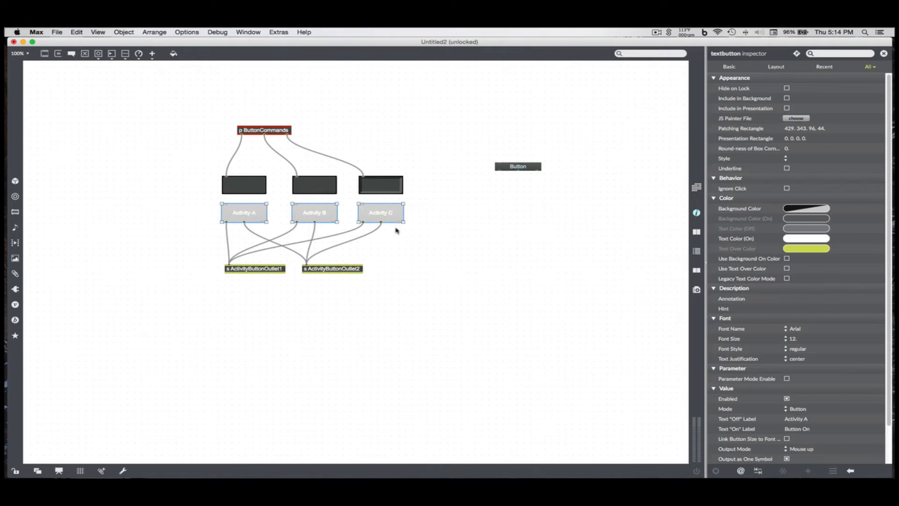
- Uncheck 'Output as One Symbol' for the three Activity textbuttons, then reopen ButtonCommands
scroll(down, 3)
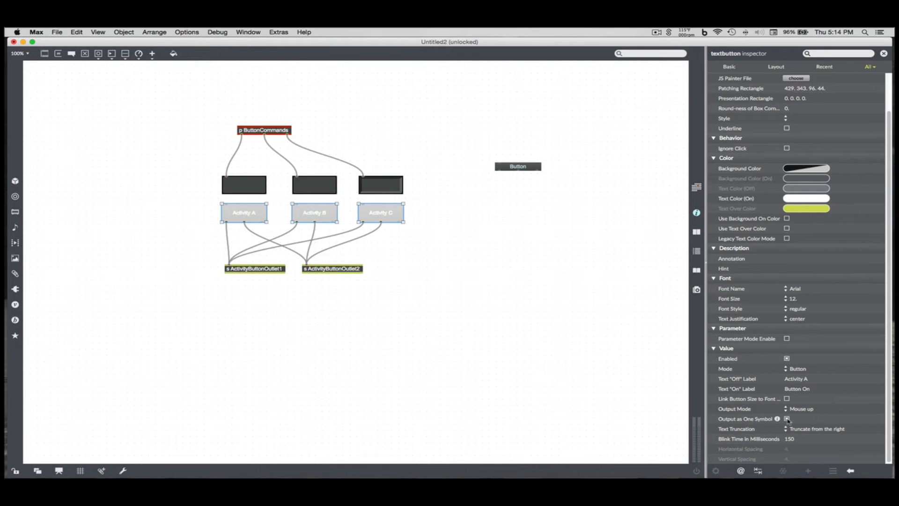
click(787, 419)
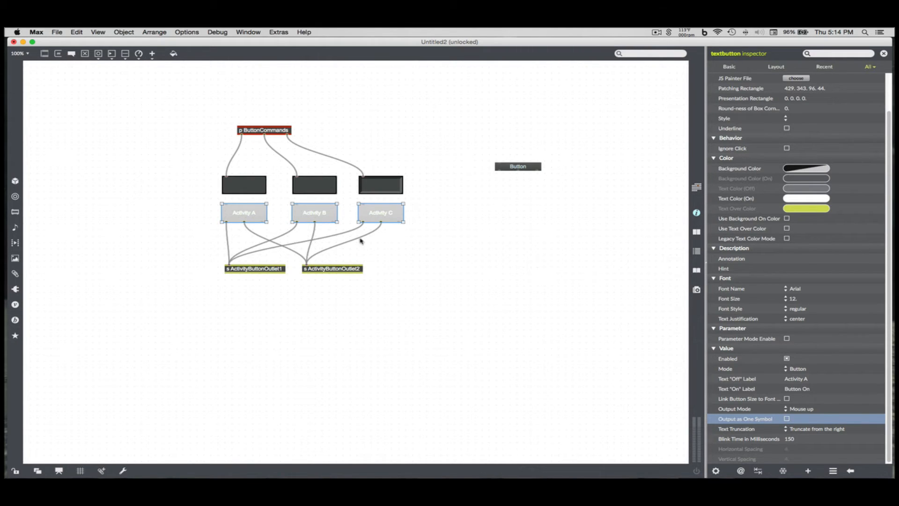
mouse_move(303, 216)
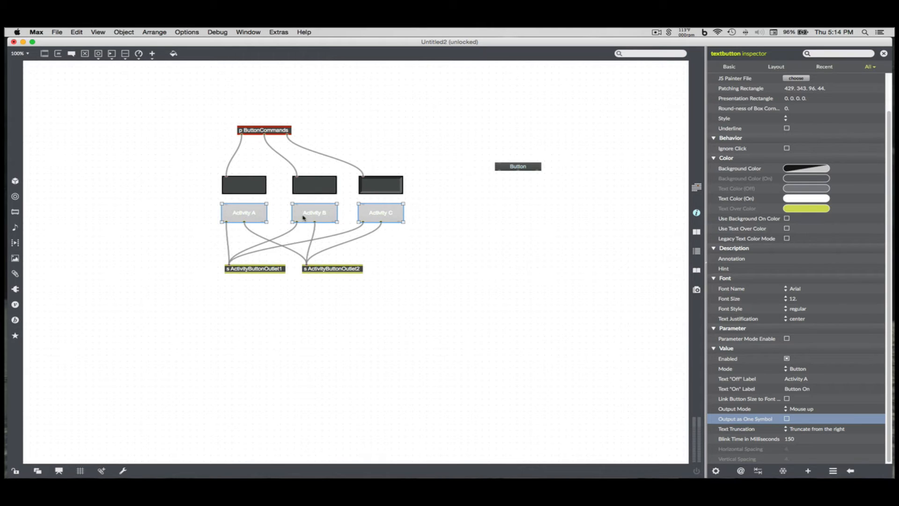
mouse_move(300, 228)
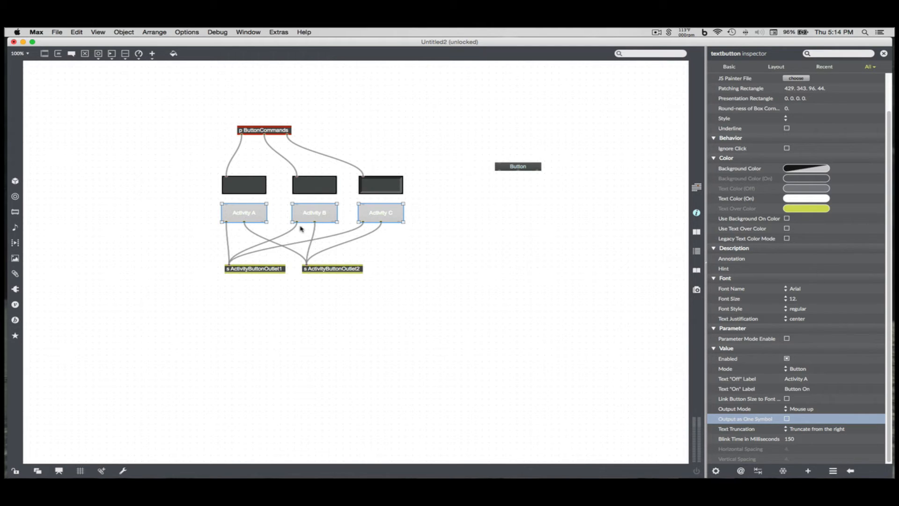
double_click(264, 130)
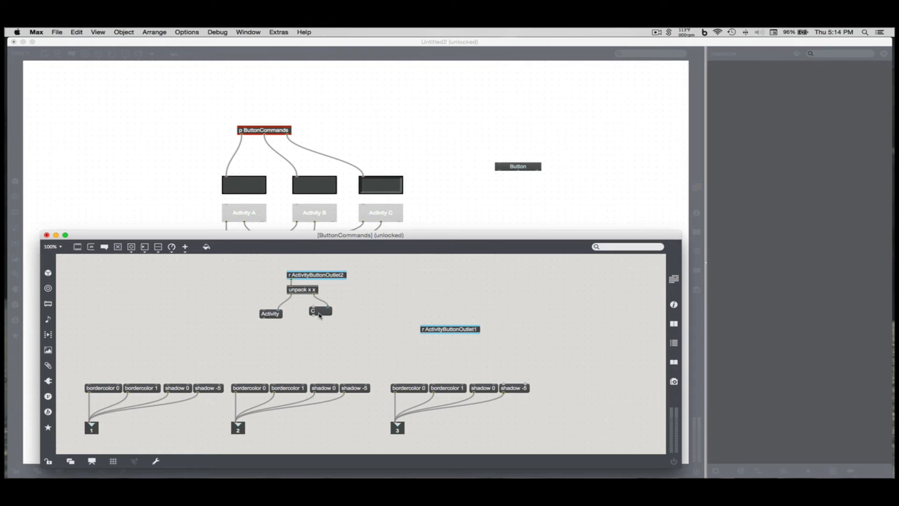
mouse_move(337, 322)
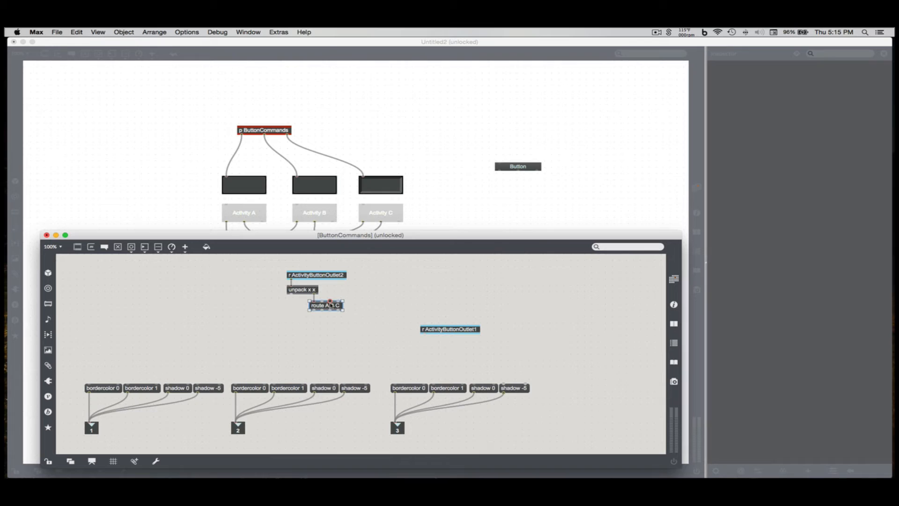
- Create the route A B C object fed by the unpacked ActivityButtonOutlet2 messages
click(307, 323)
text(ta)
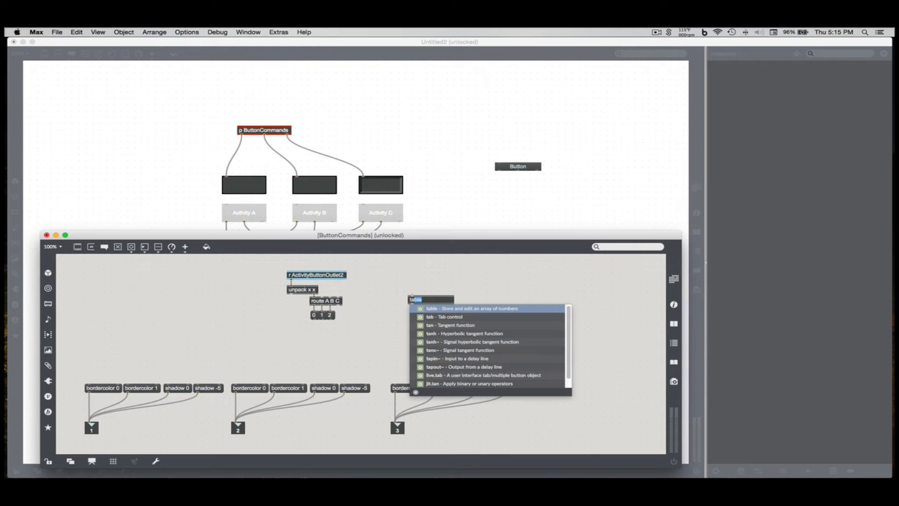
- Add a tab control and number box for the button indices and arrange the patch windows side by side
click(446, 317)
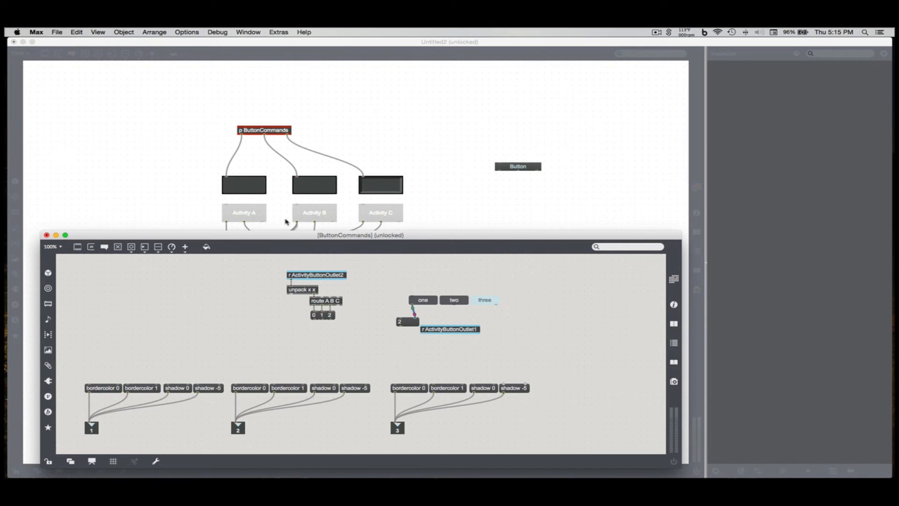
mouse_move(307, 341)
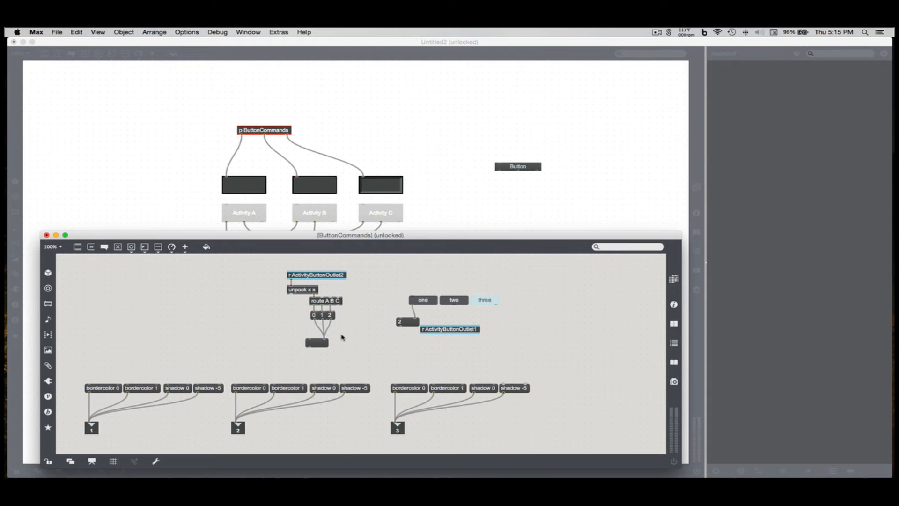
mouse_move(275, 239)
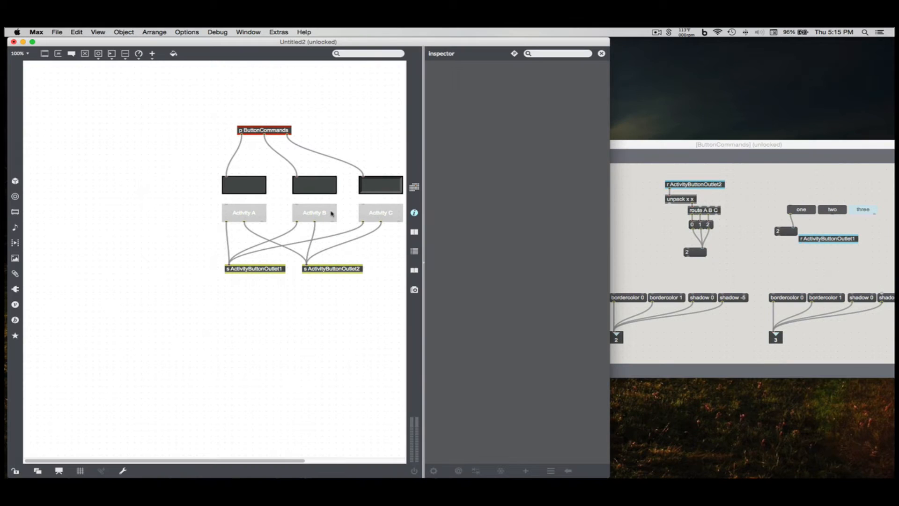
click(380, 216)
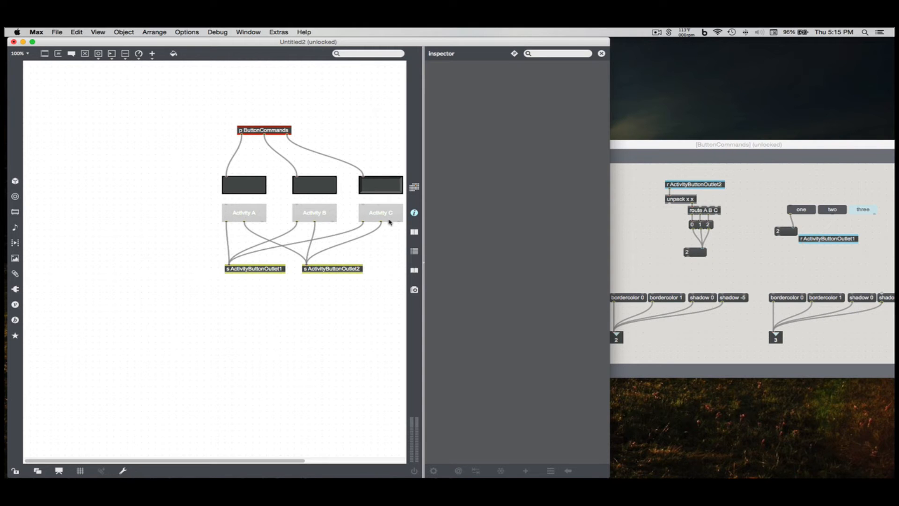
mouse_move(208, 213)
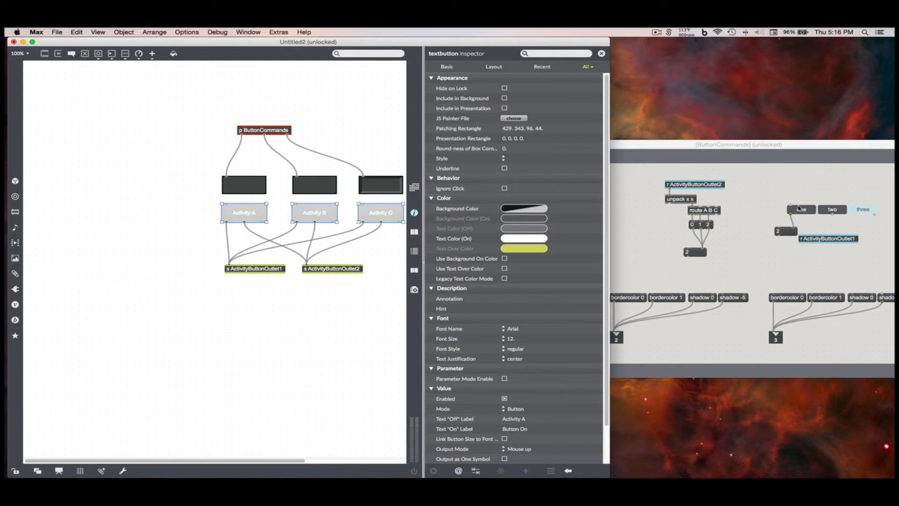
click(736, 144)
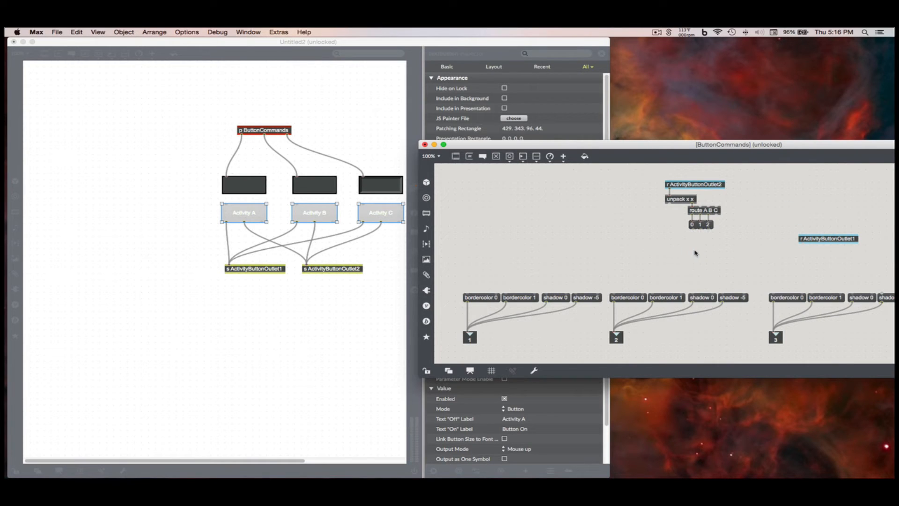
mouse_move(694, 259)
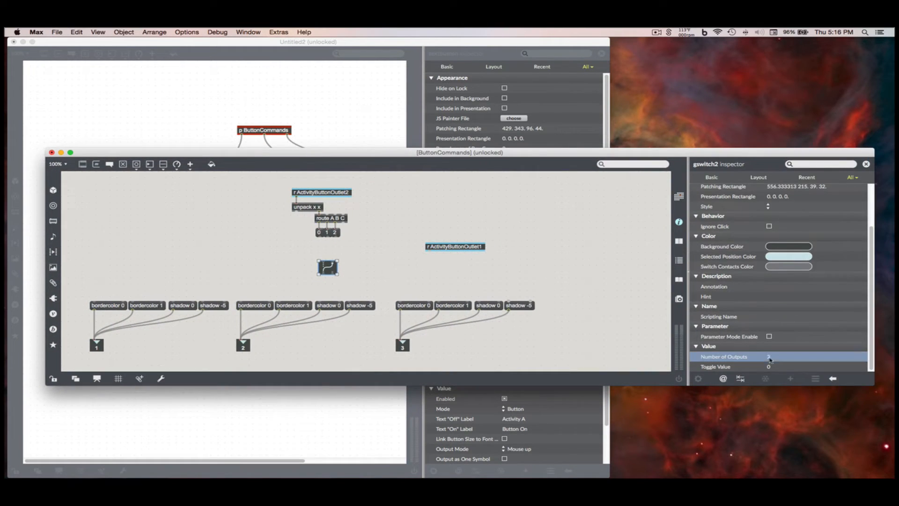
- Set the switch's Number of Outputs and feed its left inlet from the 0, 1, 2 messages
click(814, 356)
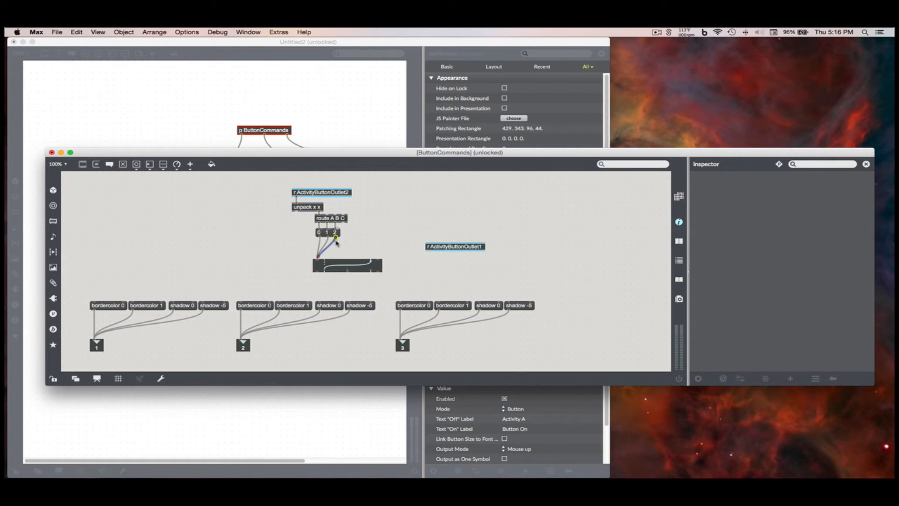
click(353, 269)
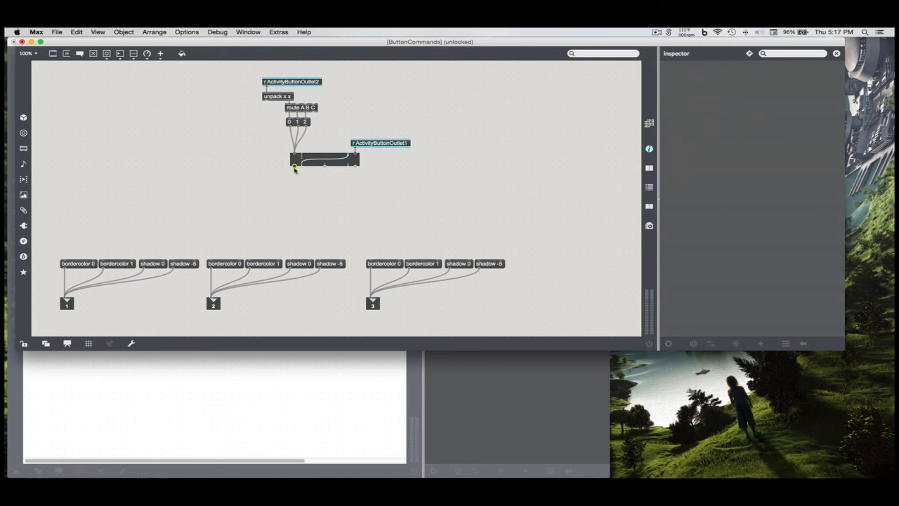
mouse_move(293, 167)
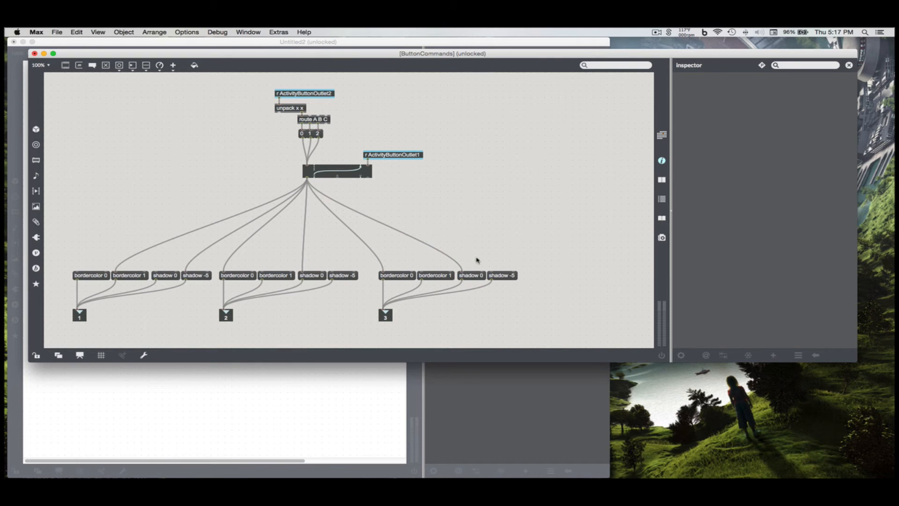
mouse_move(337, 184)
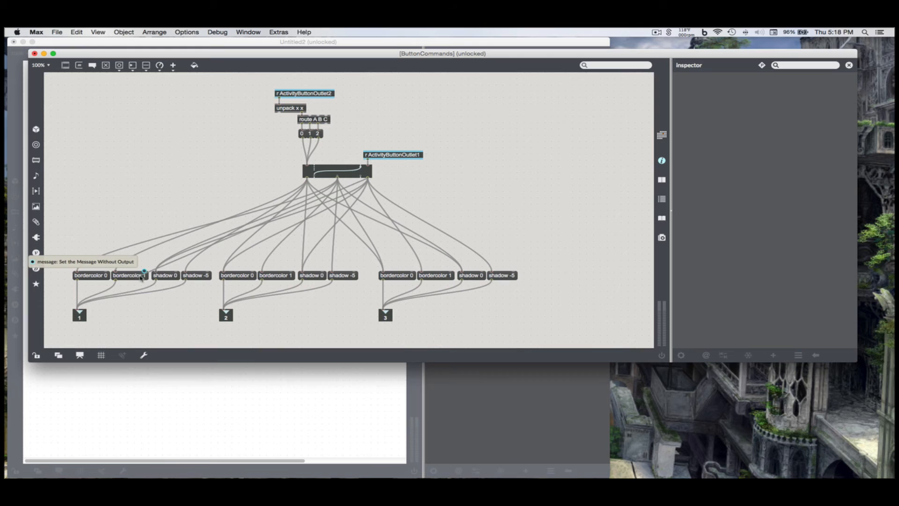
mouse_move(78, 275)
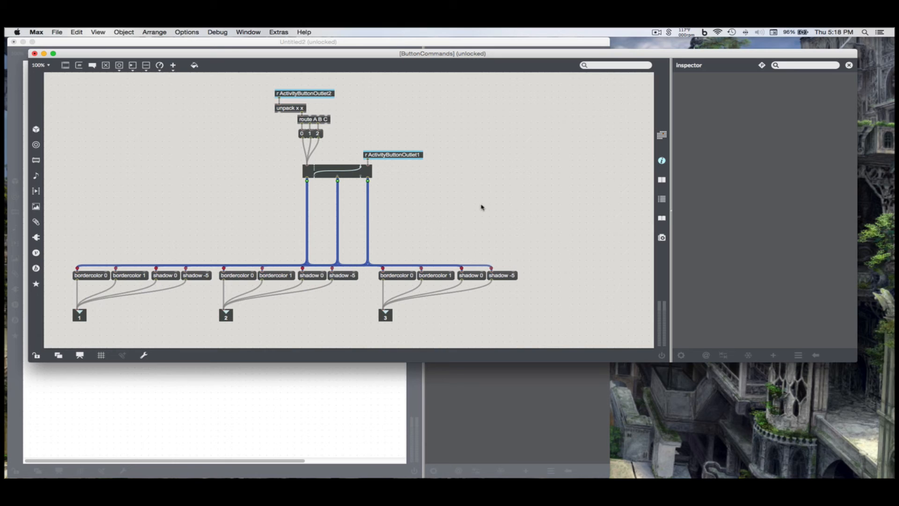
- Select the cords from the switch outlets to the messages and make them segmented
click(451, 211)
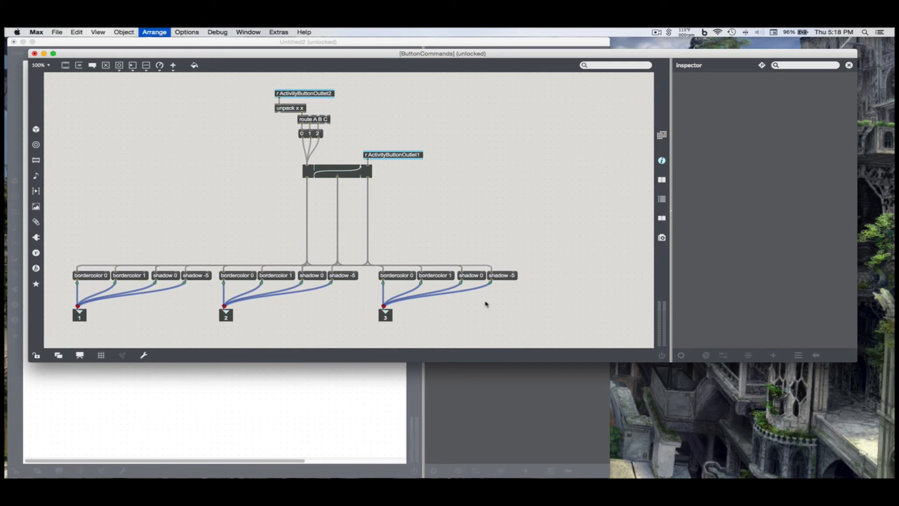
click(485, 317)
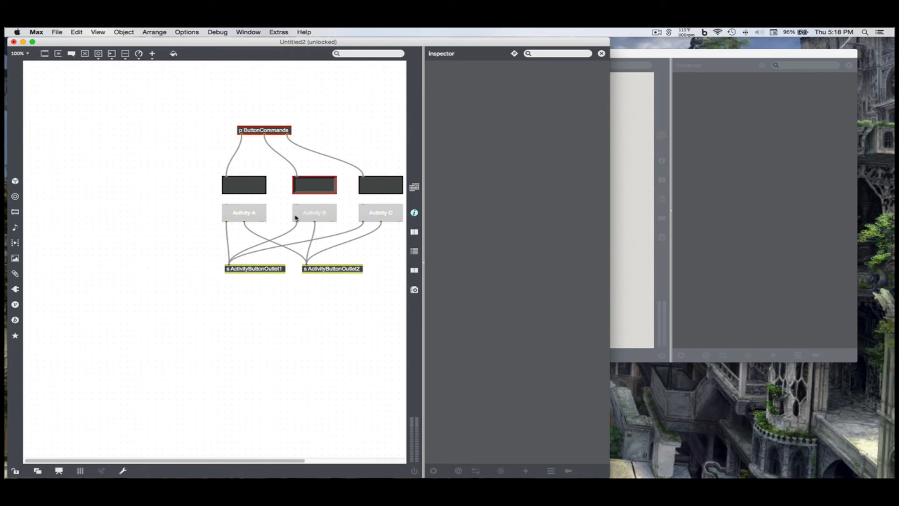
- Create a textbutton labelled START, duplicate it and label the copy STOP
click(244, 185)
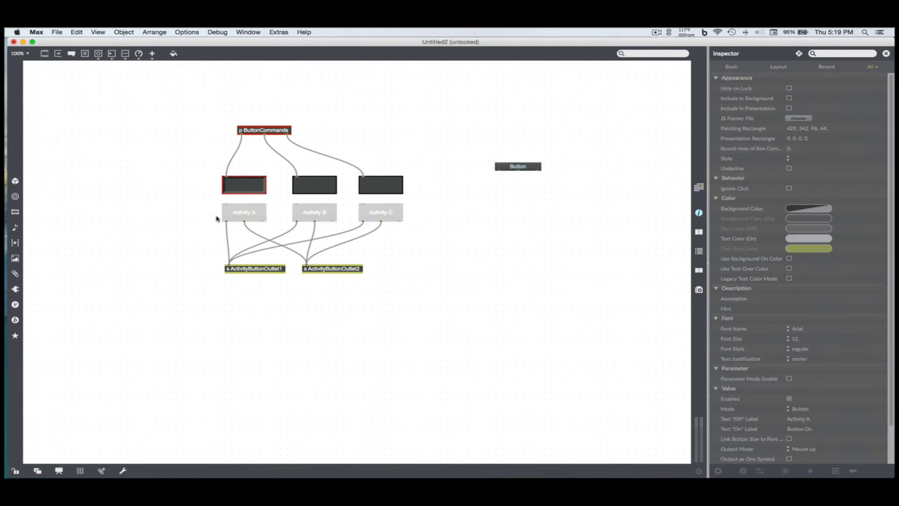
click(518, 166)
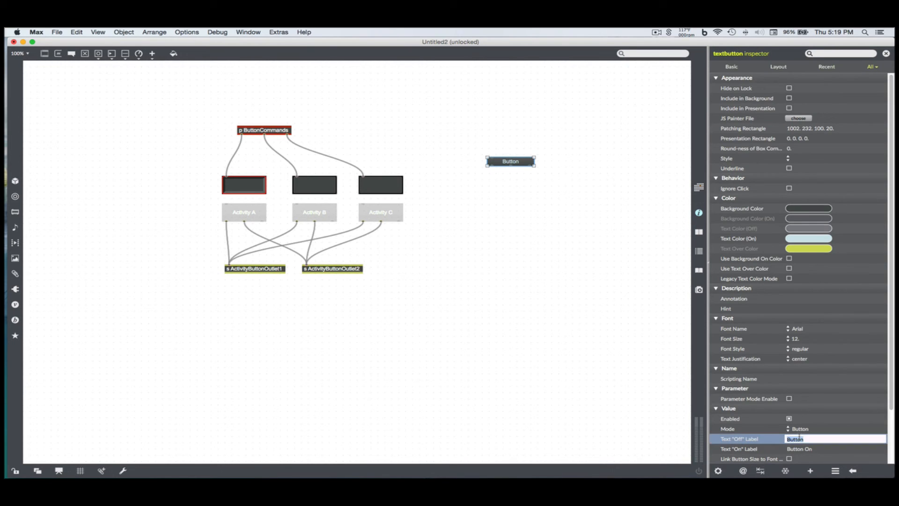
text(START)
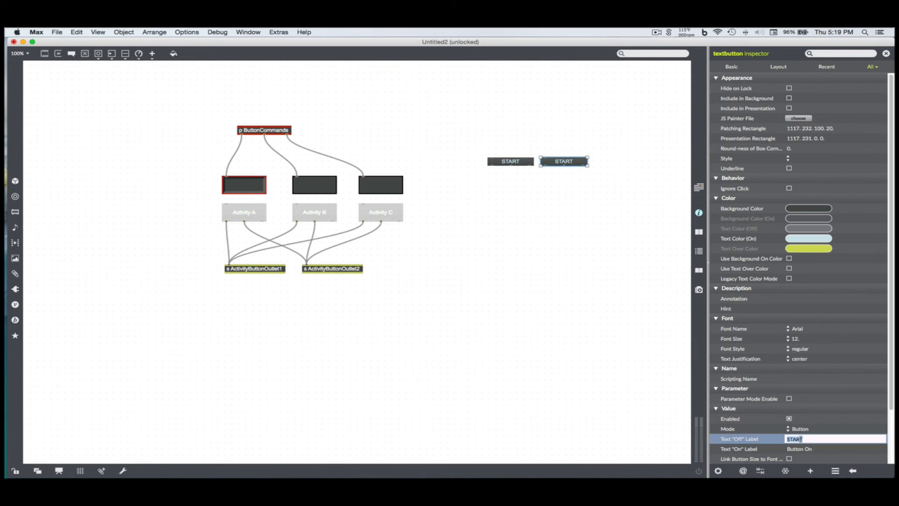
text(STOP)
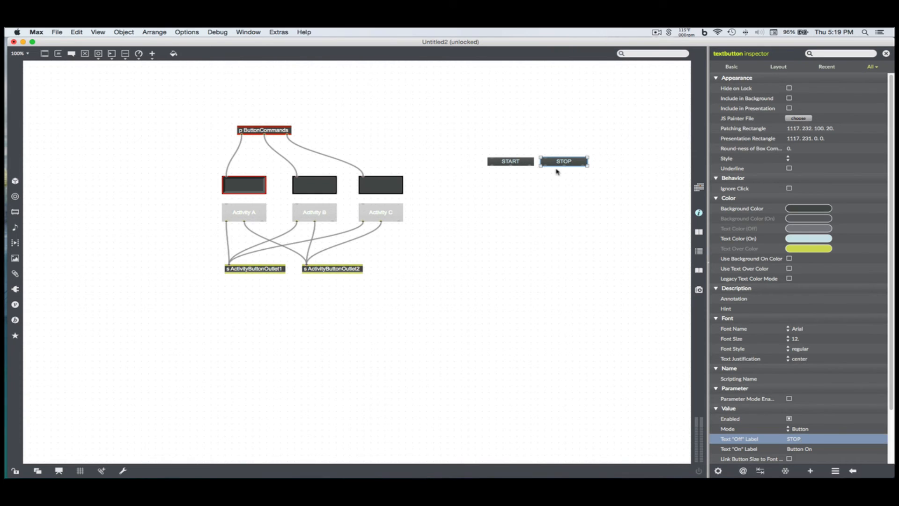
click(506, 200)
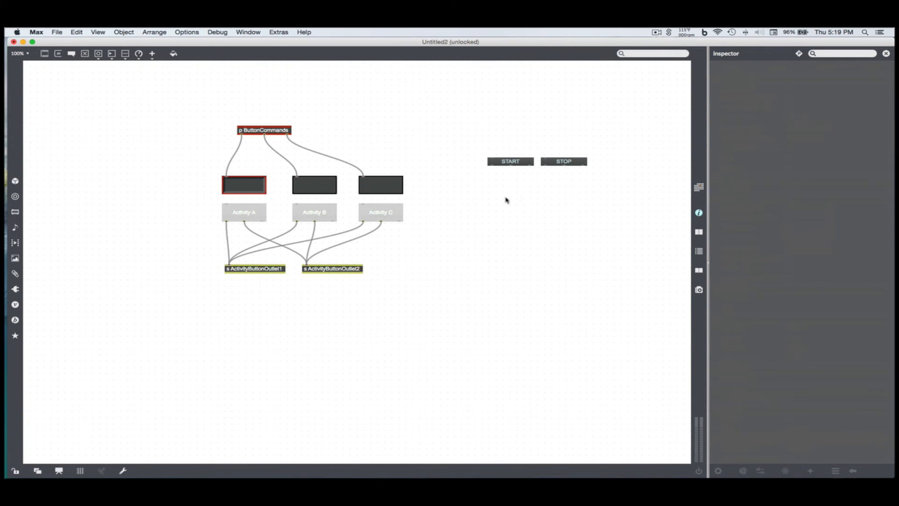
mouse_move(495, 188)
text(s StartStopTransmission)
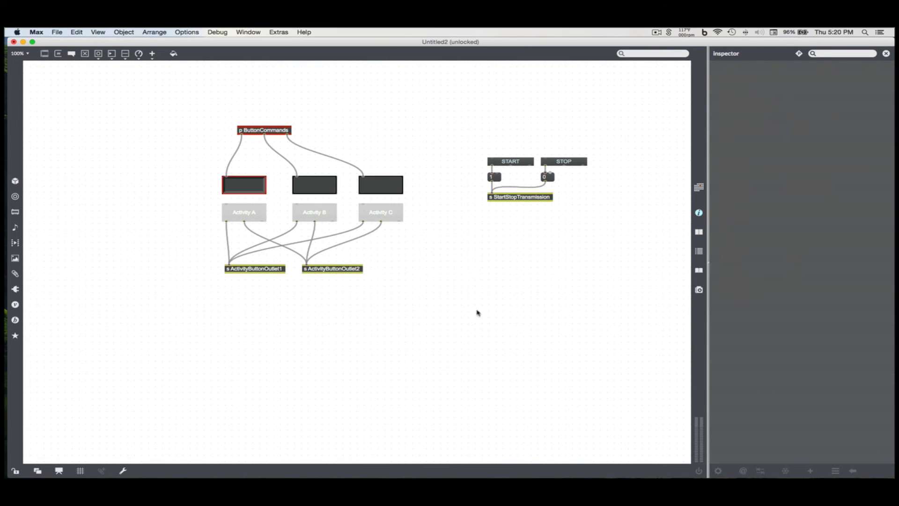
- Inside ButtonCommands, create an r StartStopTransmission receive object at the top right
double_click(262, 129)
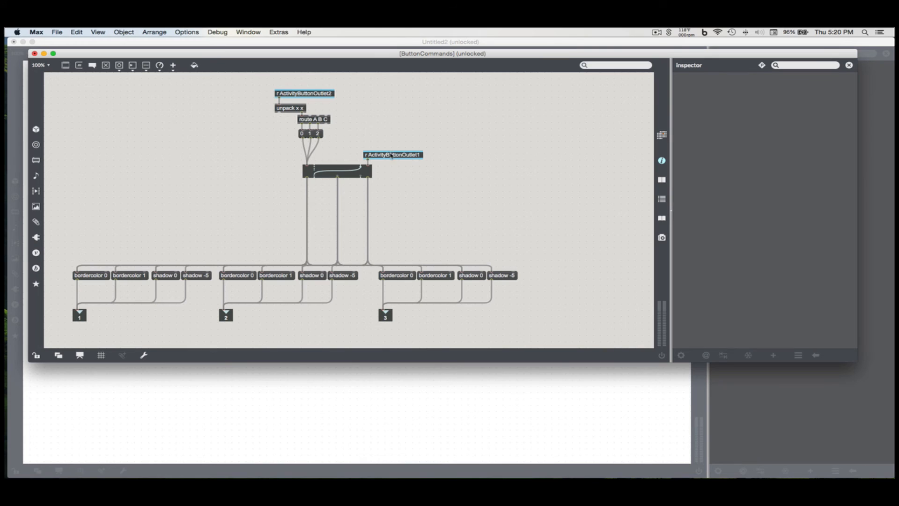
click(392, 154)
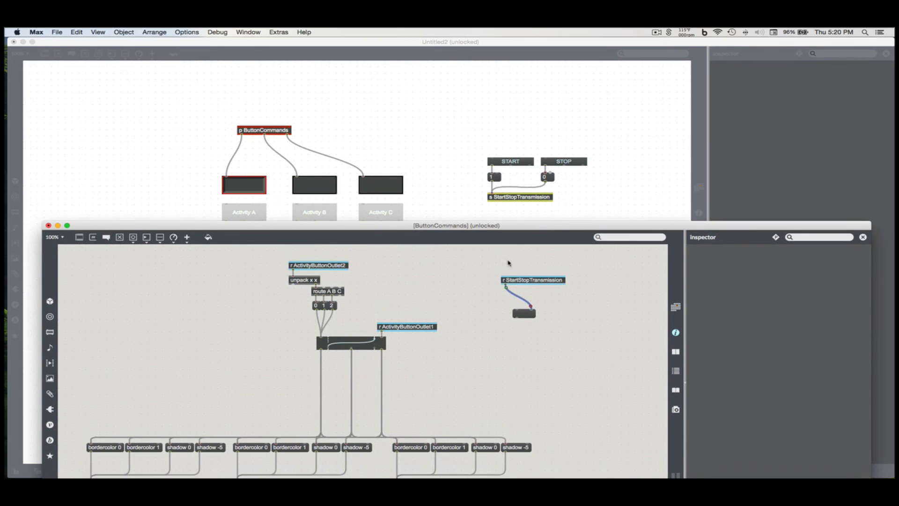
mouse_move(543, 265)
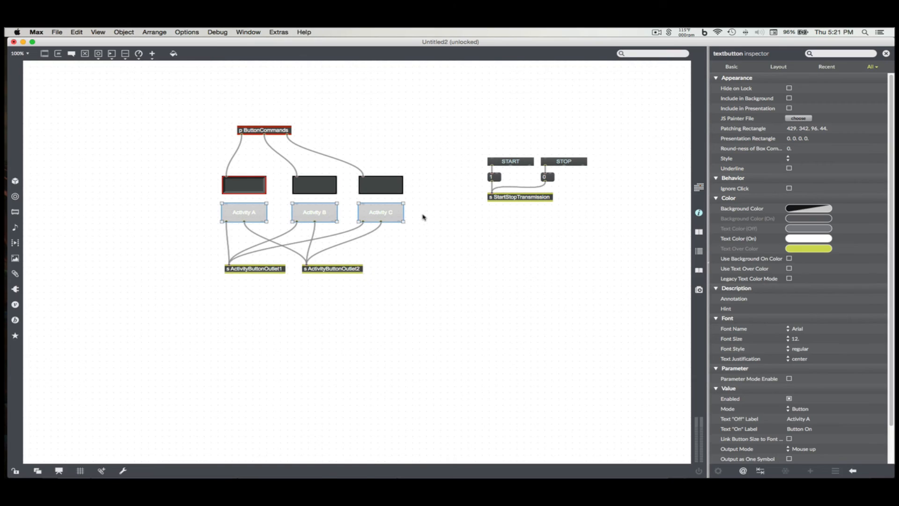
- Create an if $i1 == 1 then 0 else 1 object below r StartStopTransmission
double_click(264, 130)
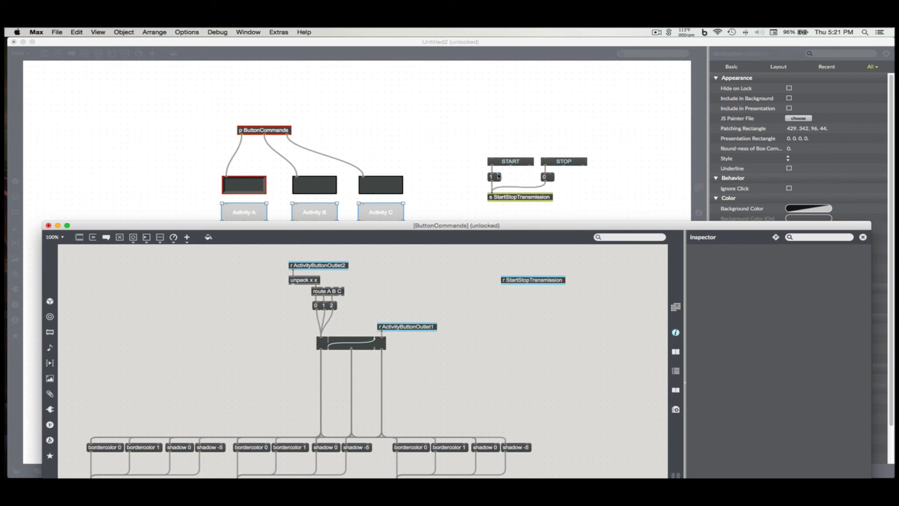
mouse_move(513, 310)
text(if $i1 ==)
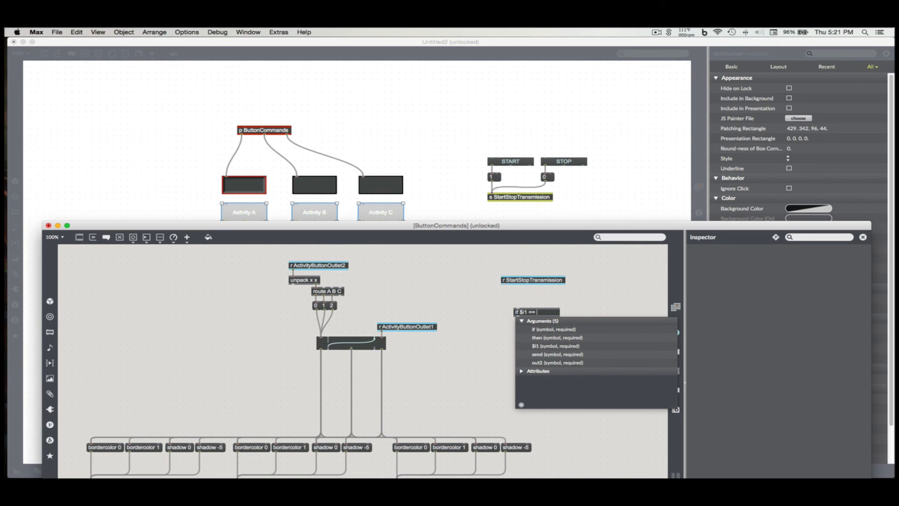
text(1 then 0 else)
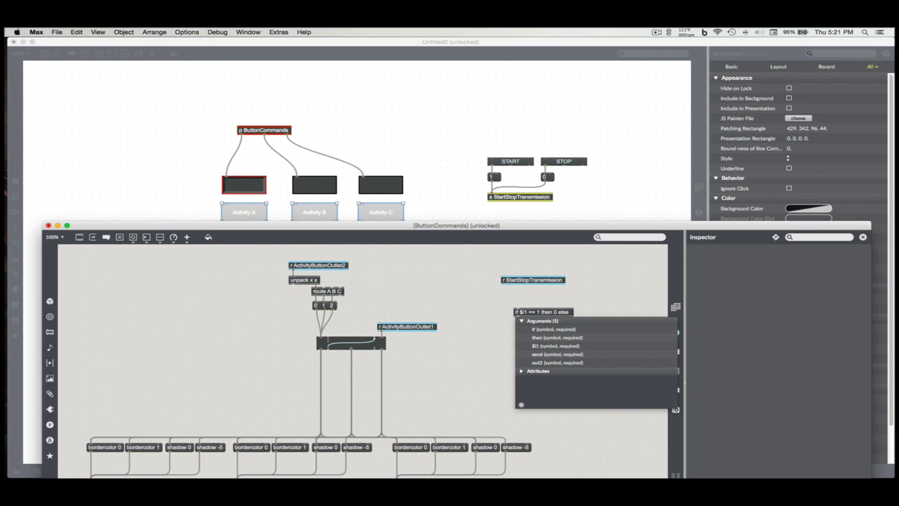
click(542, 311)
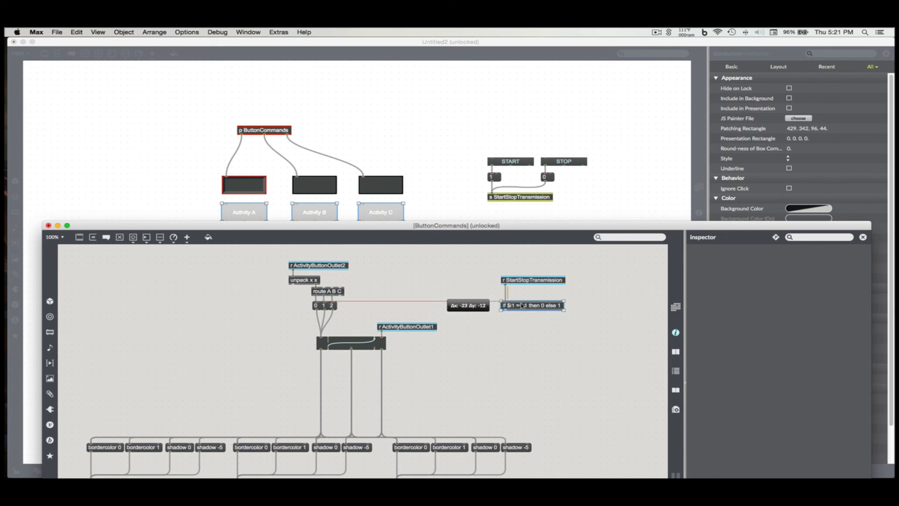
click(530, 297)
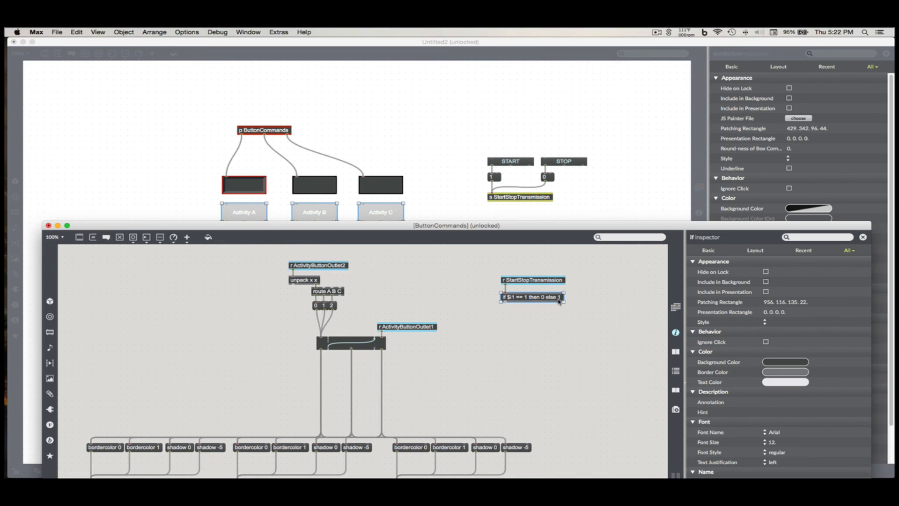
mouse_move(515, 289)
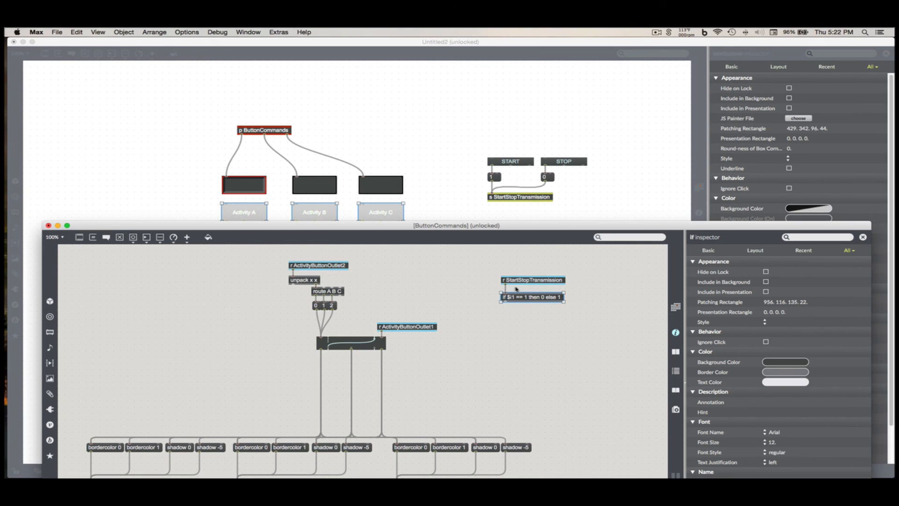
mouse_move(527, 285)
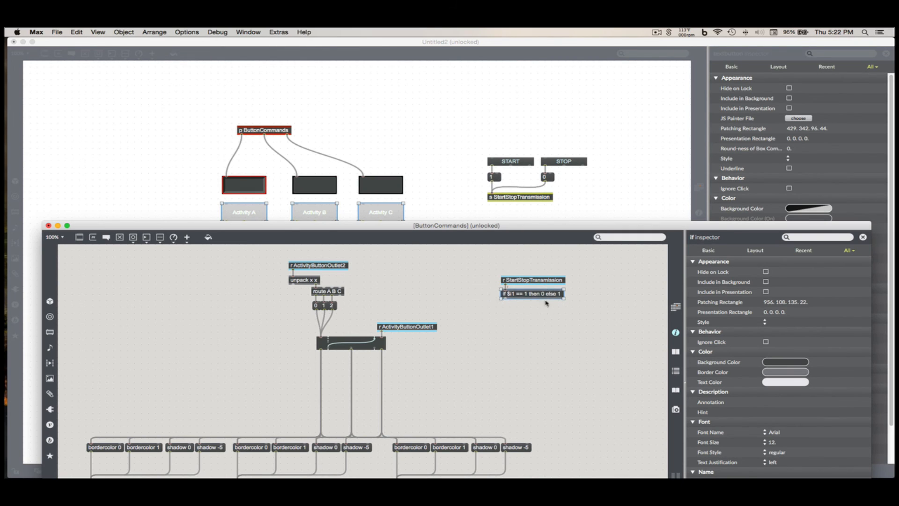
click(542, 308)
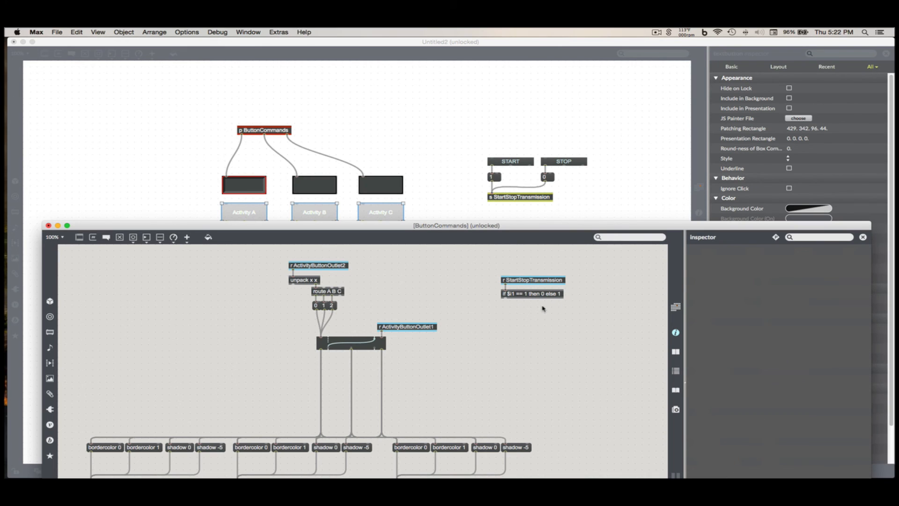
mouse_move(522, 313)
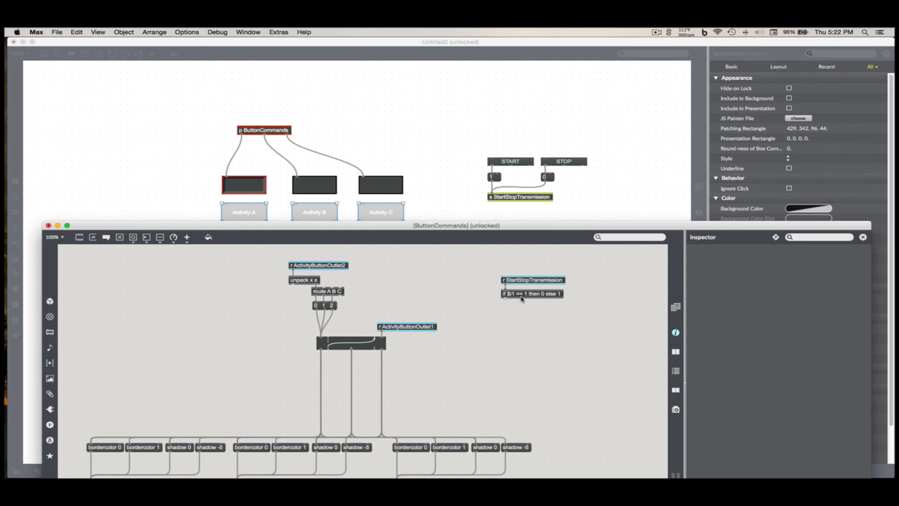
mouse_move(511, 313)
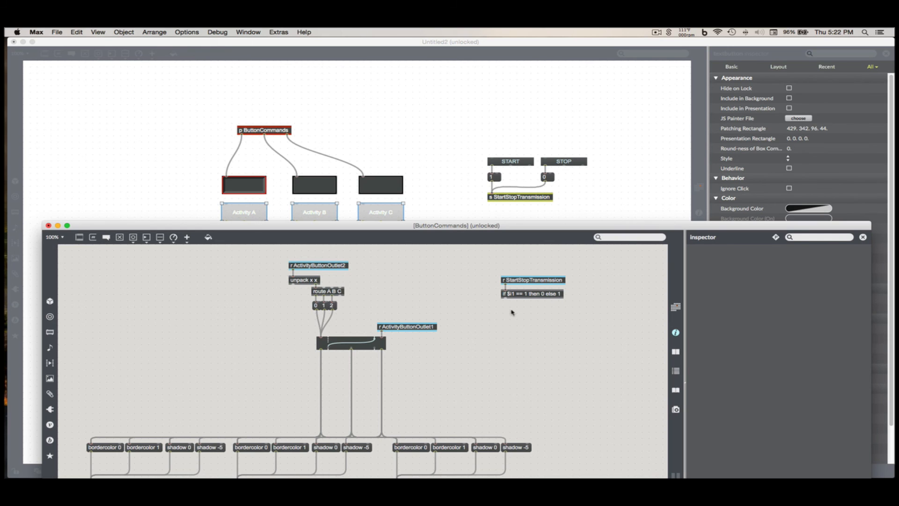
mouse_move(531, 327)
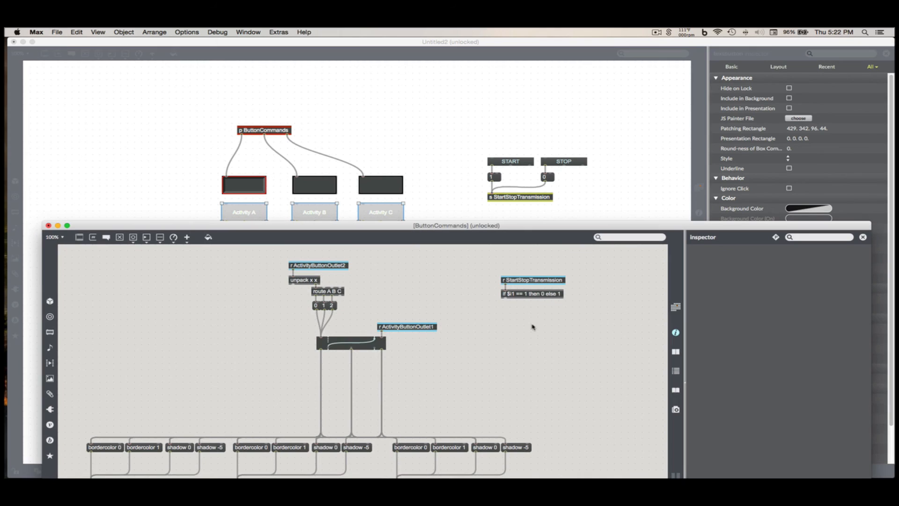
mouse_move(520, 322)
text(prepend active)
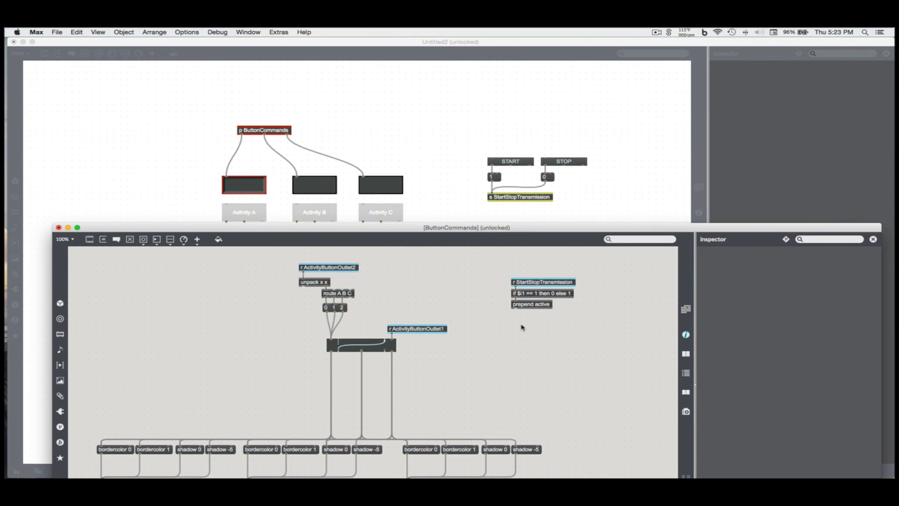
mouse_move(327, 213)
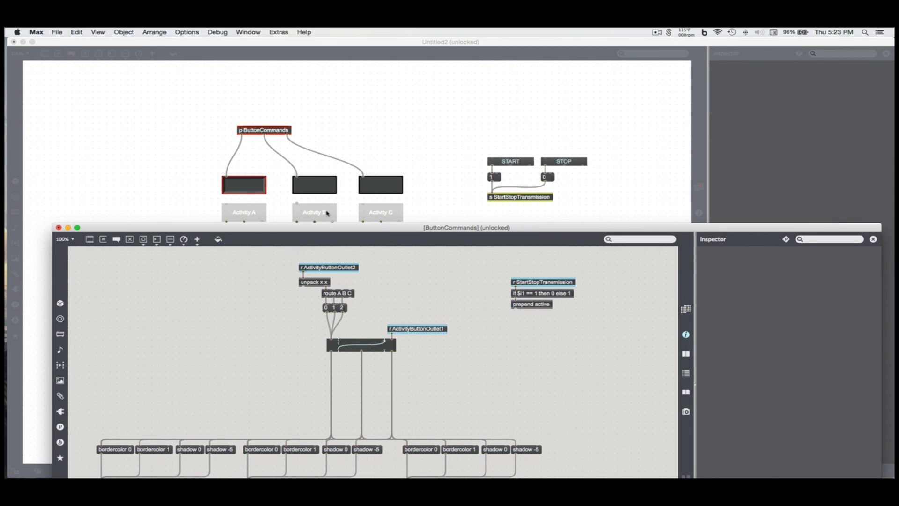
mouse_move(298, 216)
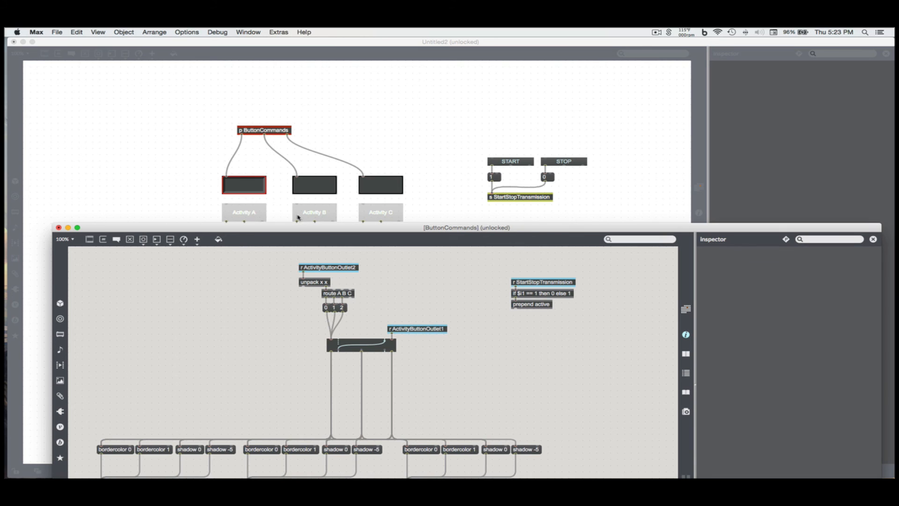
mouse_move(351, 192)
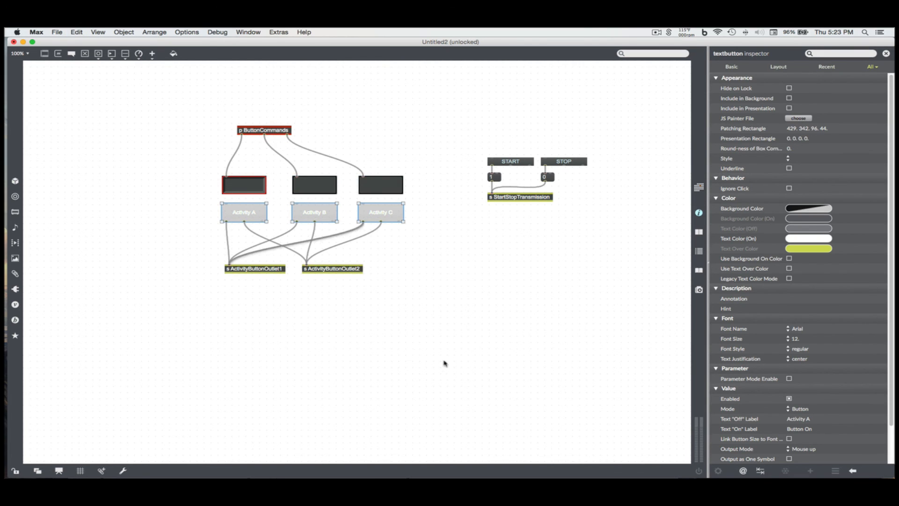
- Add a new outlet after prepend active inside the ButtonCommands subpatcher
double_click(263, 129)
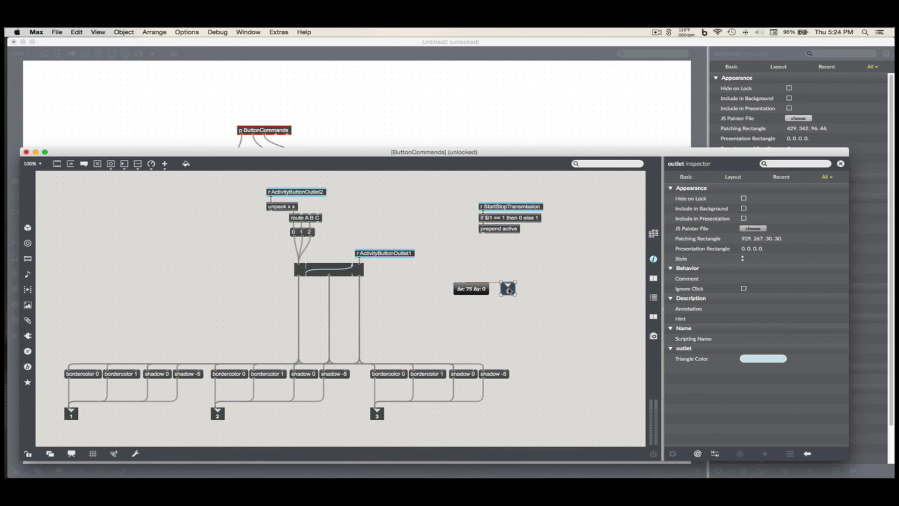
click(463, 313)
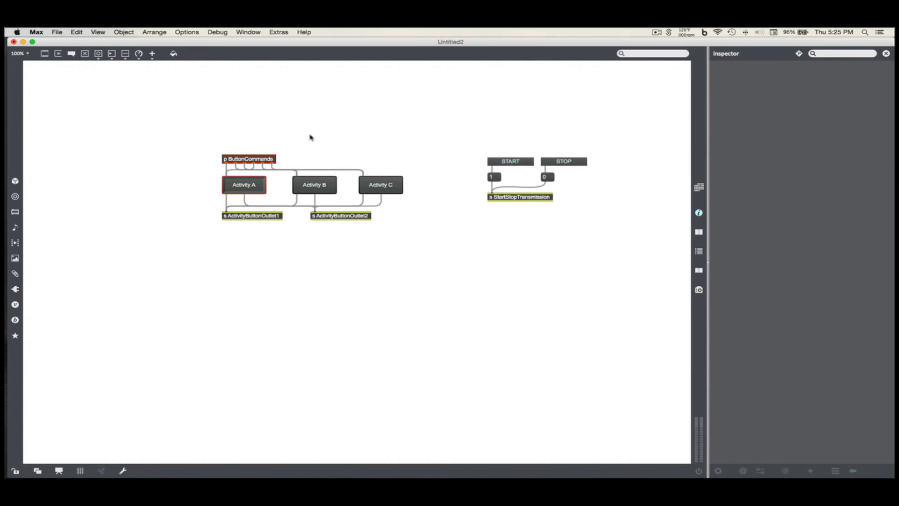
click(381, 185)
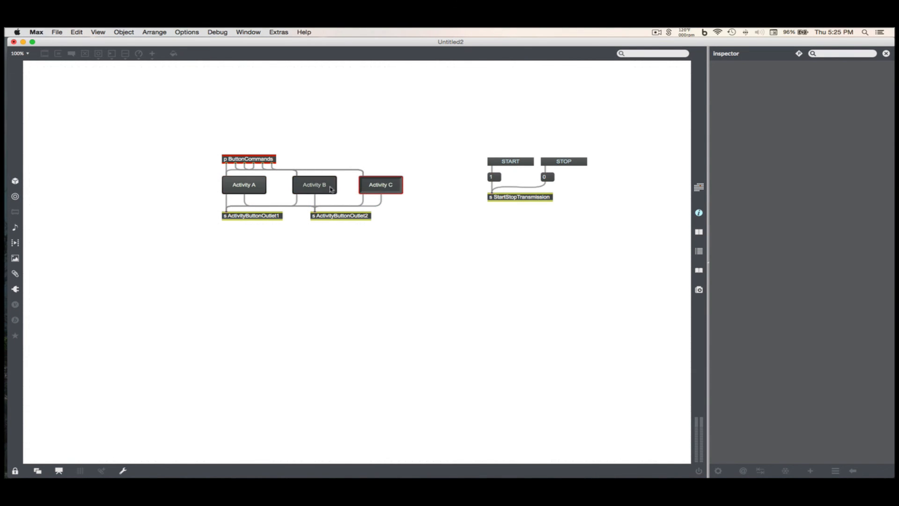
mouse_move(386, 185)
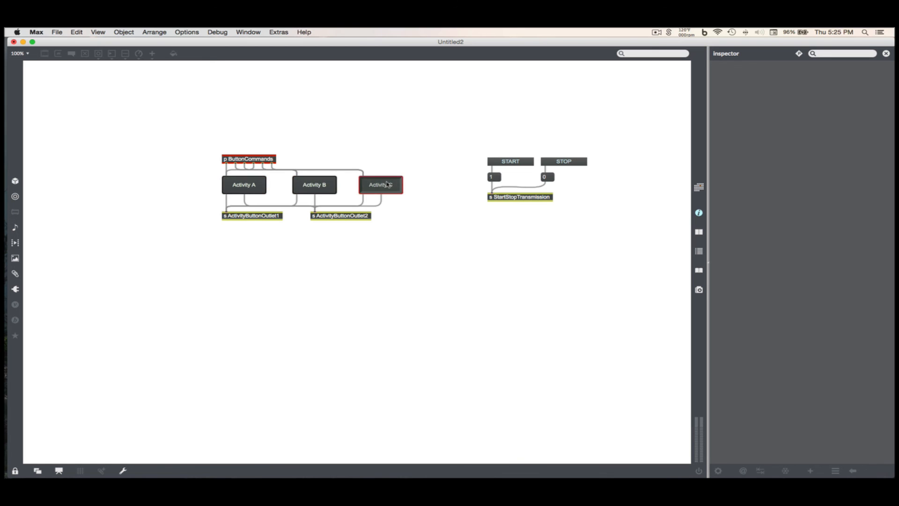
click(243, 184)
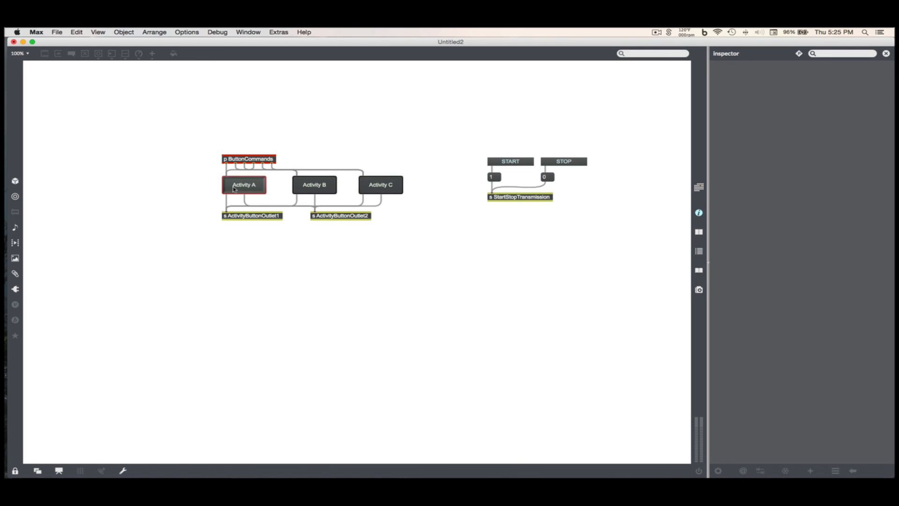
mouse_move(259, 190)
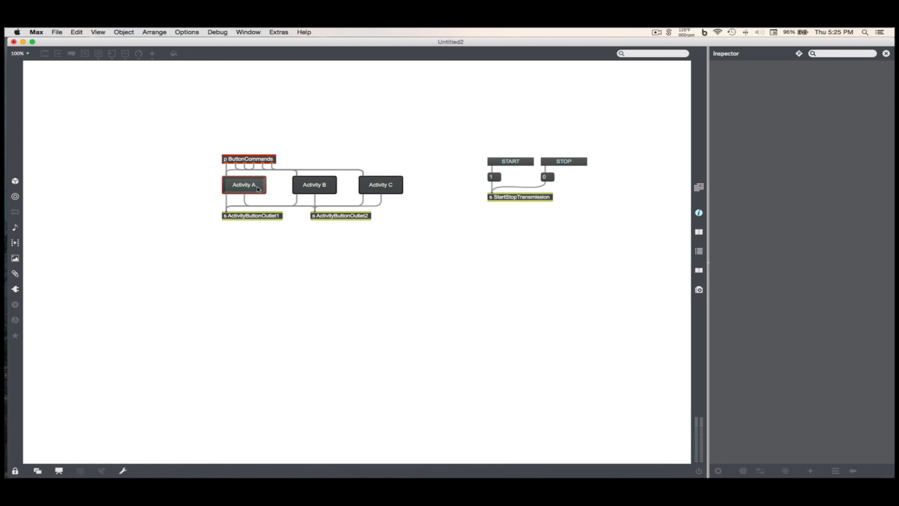
click(380, 185)
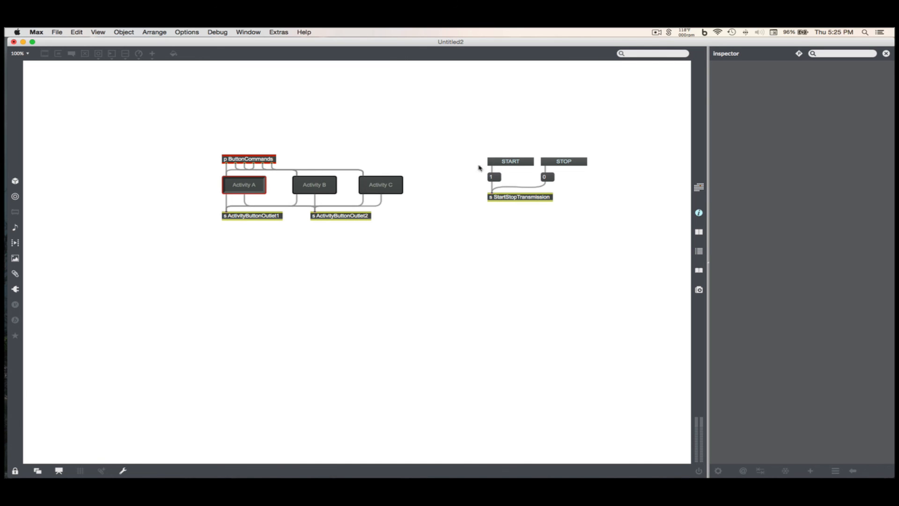
mouse_move(499, 203)
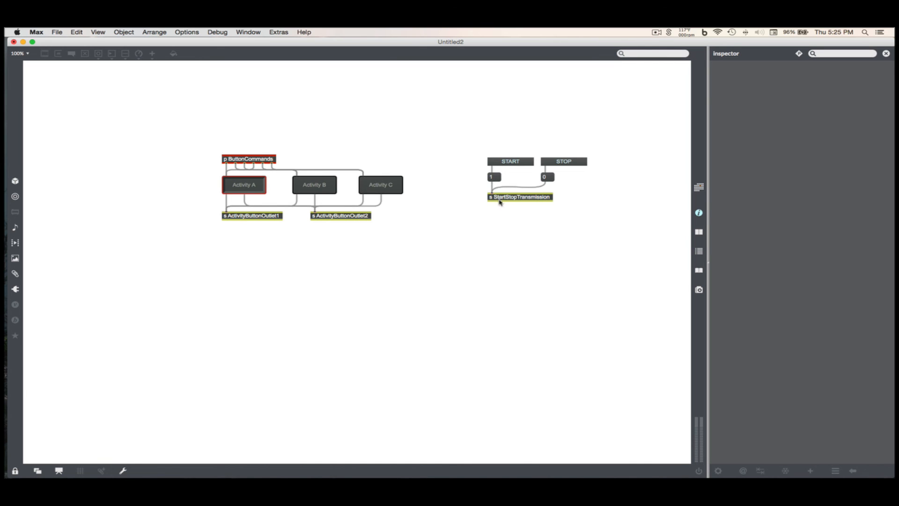
mouse_move(504, 213)
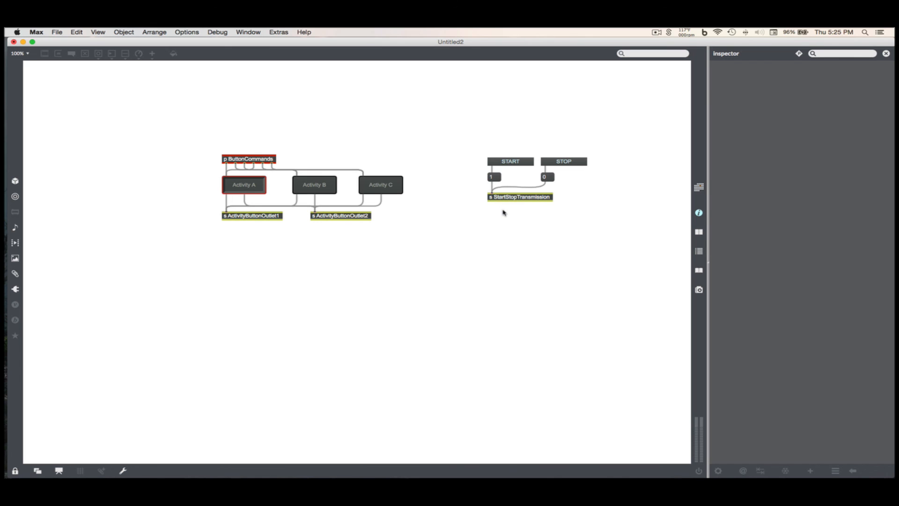
mouse_move(560, 162)
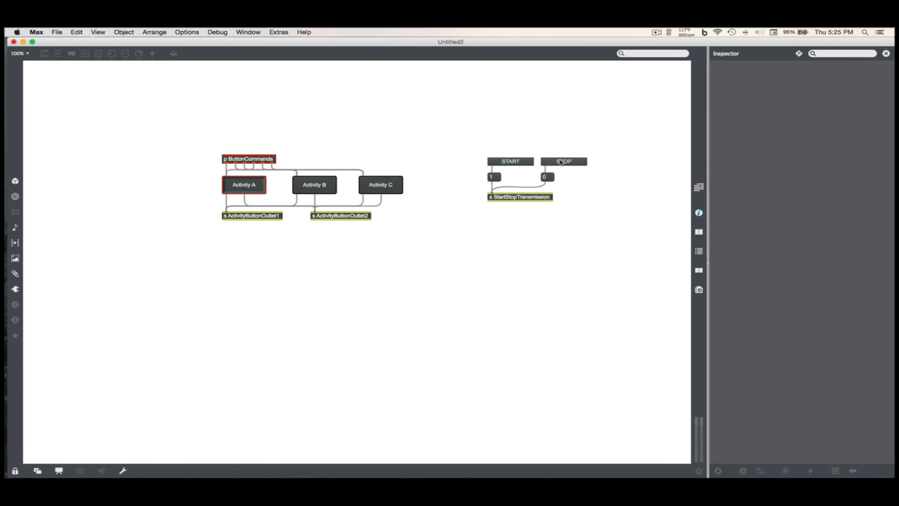
mouse_move(528, 205)
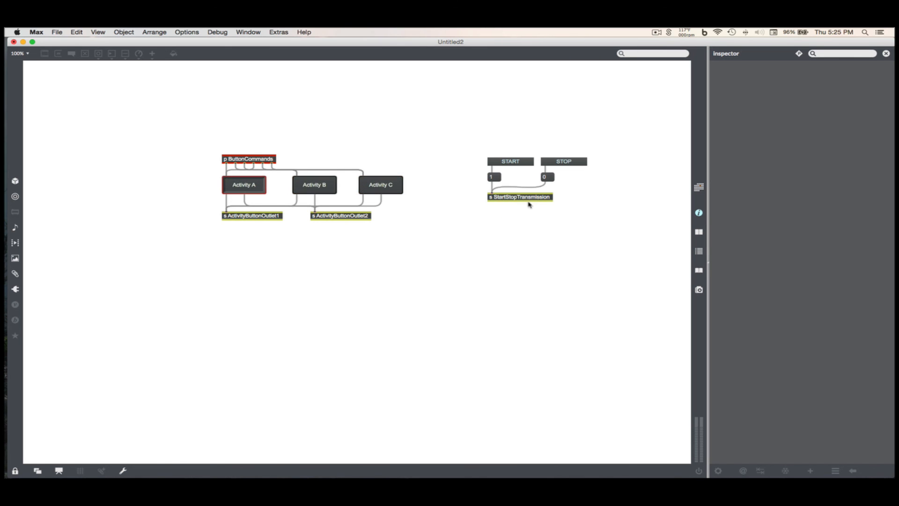
mouse_move(470, 257)
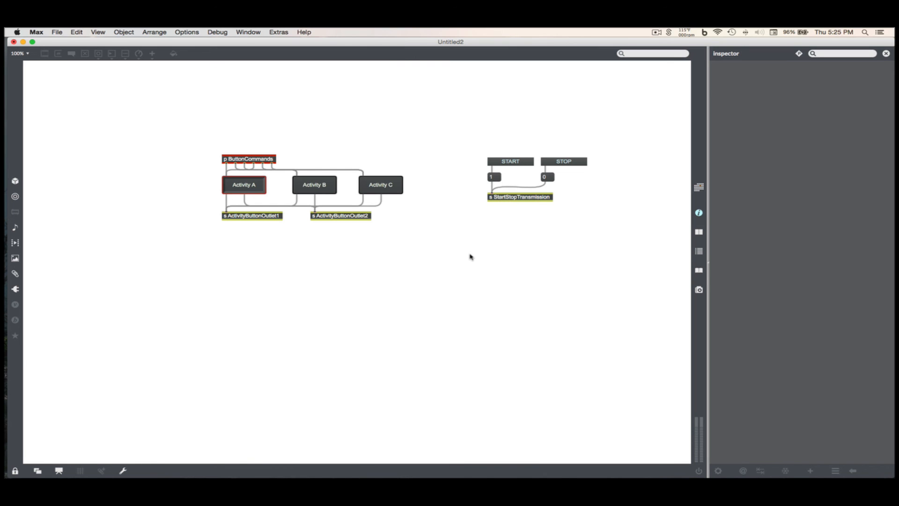
mouse_move(399, 195)
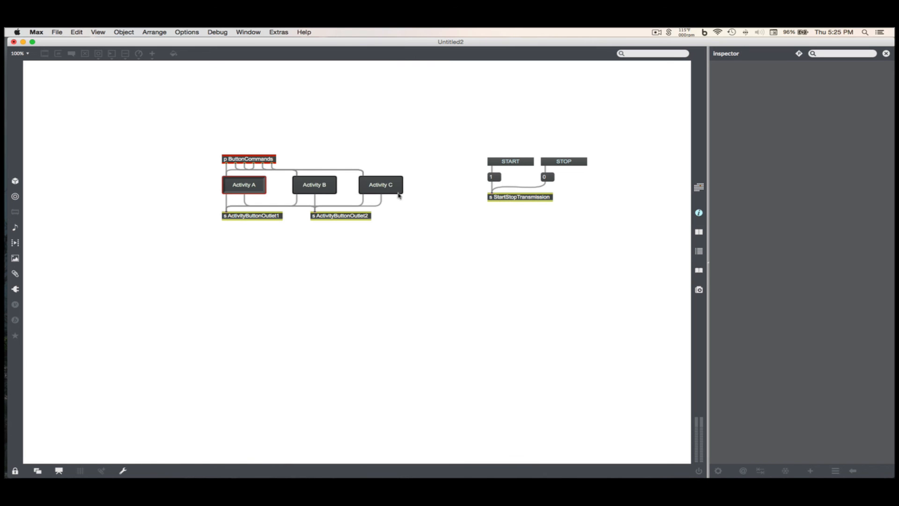
mouse_move(178, 196)
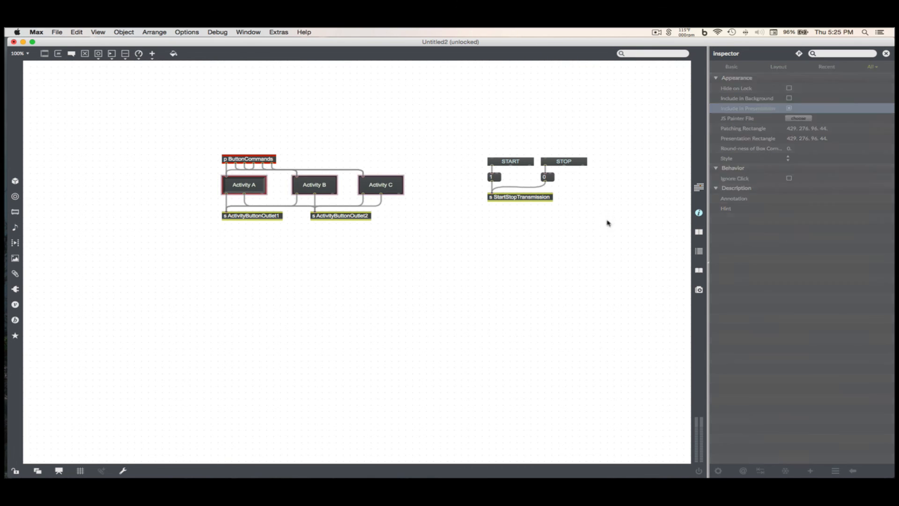
- Mark the Activity, START and STOP buttons Include in Presentation and switch to Presentation Mode
click(509, 161)
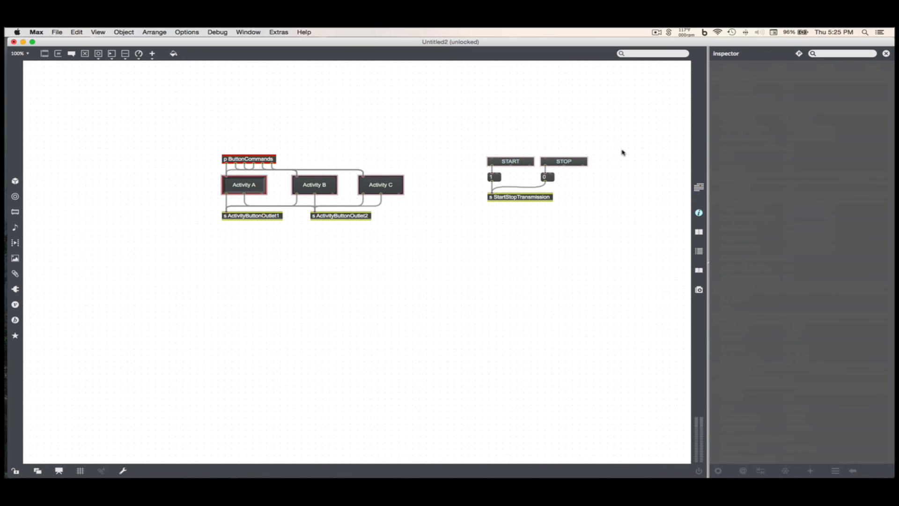
right_click(475, 262)
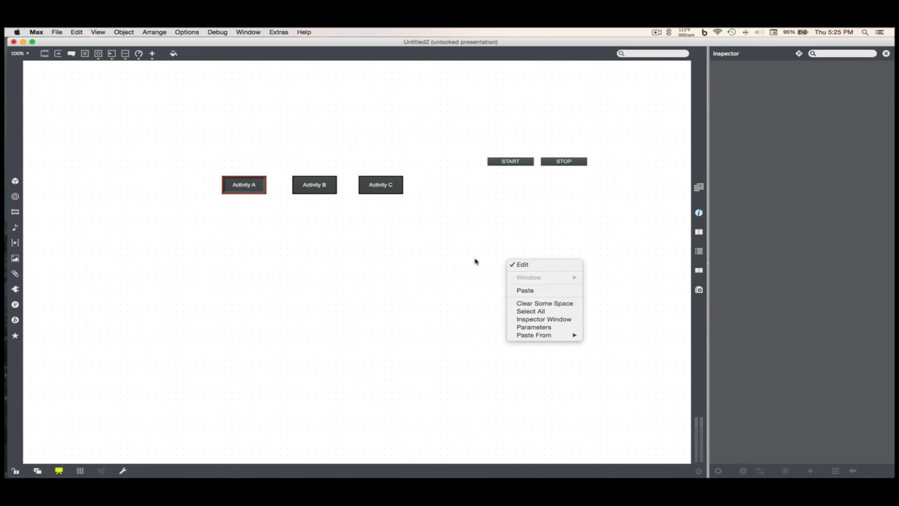
click(406, 246)
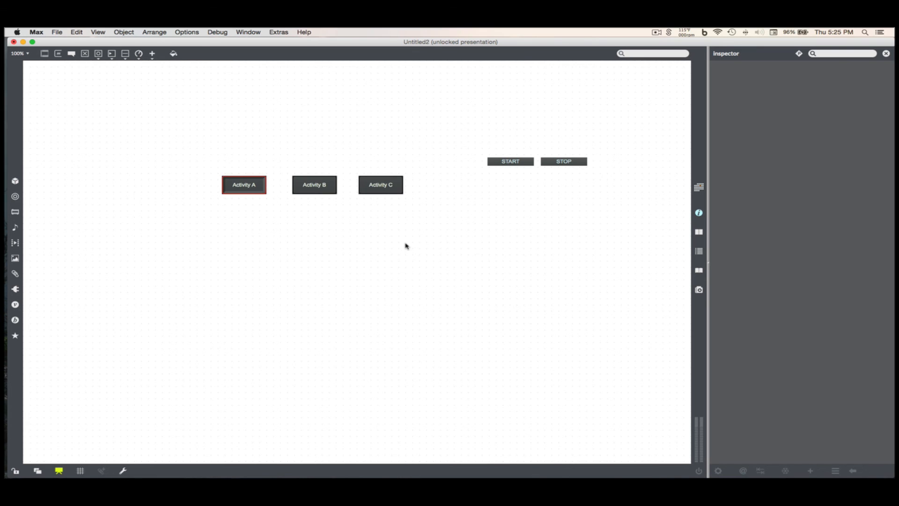
mouse_move(308, 188)
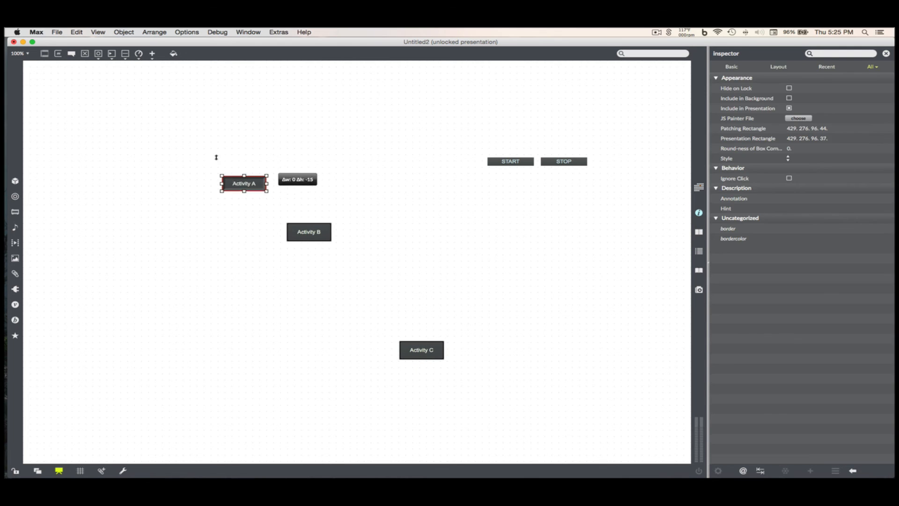
- Reposition and resize the Activity buttons in the presentation, then unlock the patch again
drag(244, 184, 150, 137)
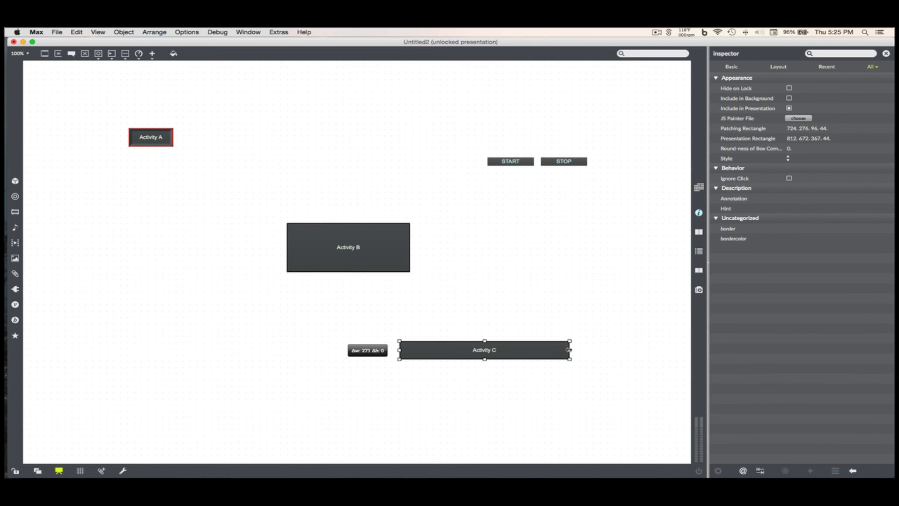
click(532, 318)
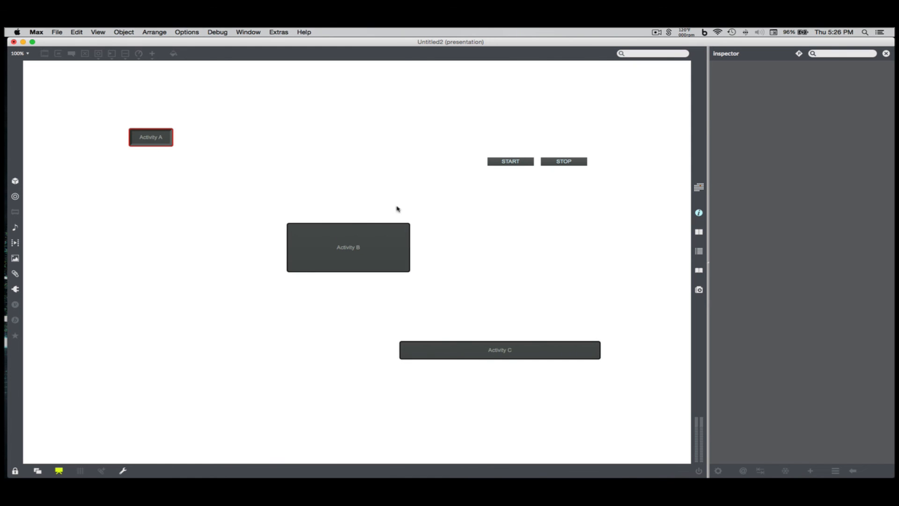
click(14, 471)
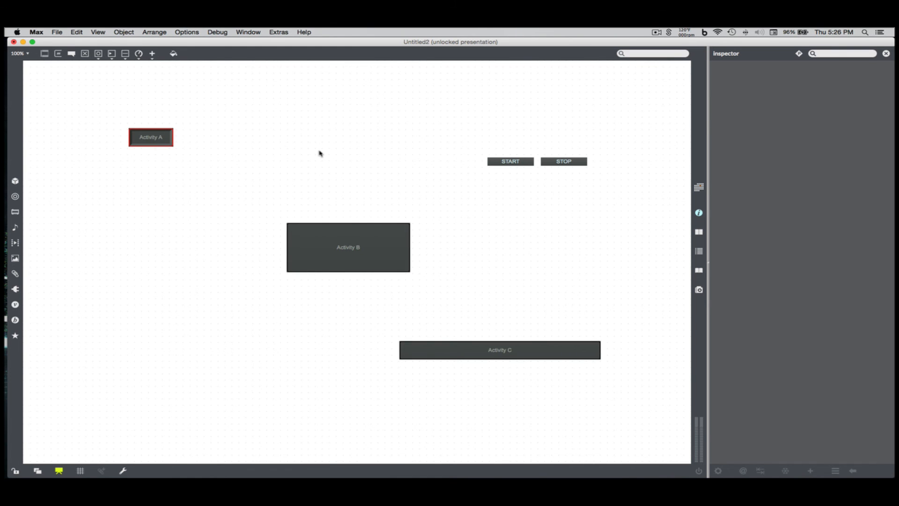